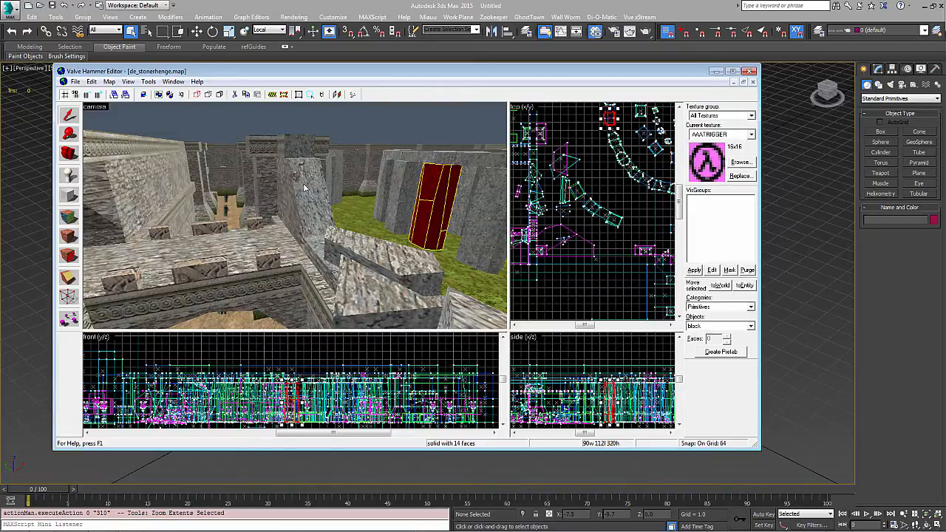
mouse_move(221, 251)
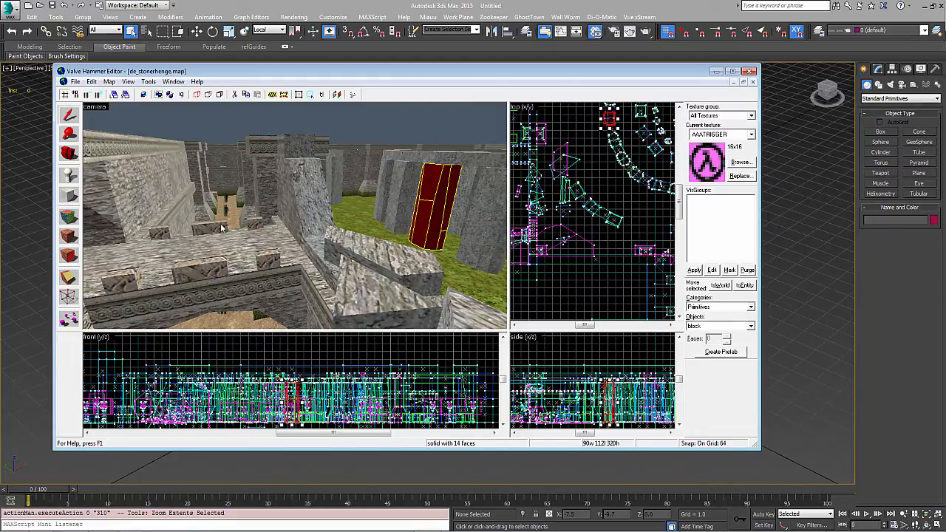
mouse_move(229, 193)
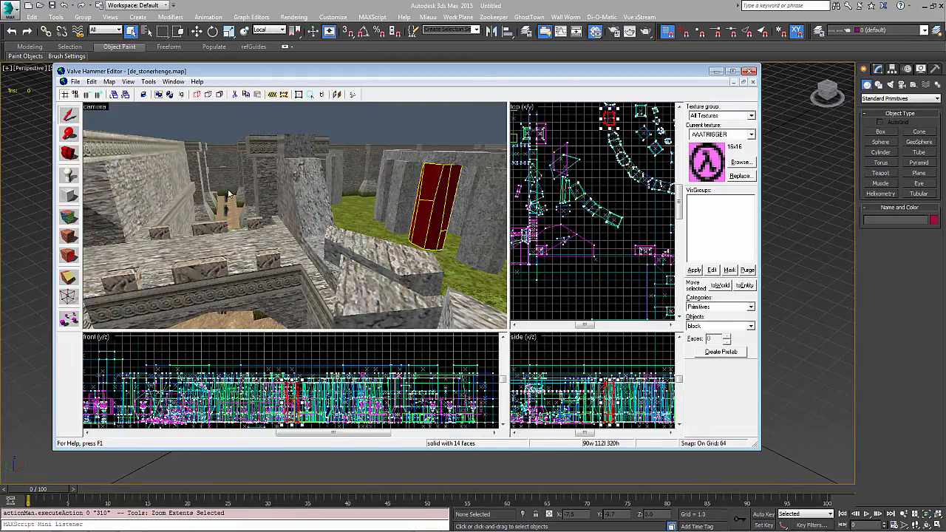
mouse_move(229, 182)
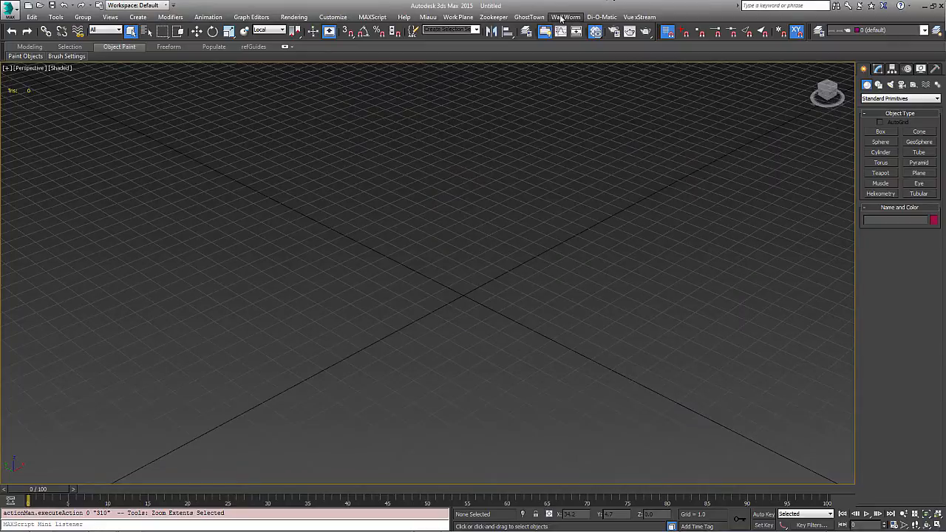
- Open Wall Worm Settings and scroll through its Paths pointing into the CS:GO install
left_click(566, 16)
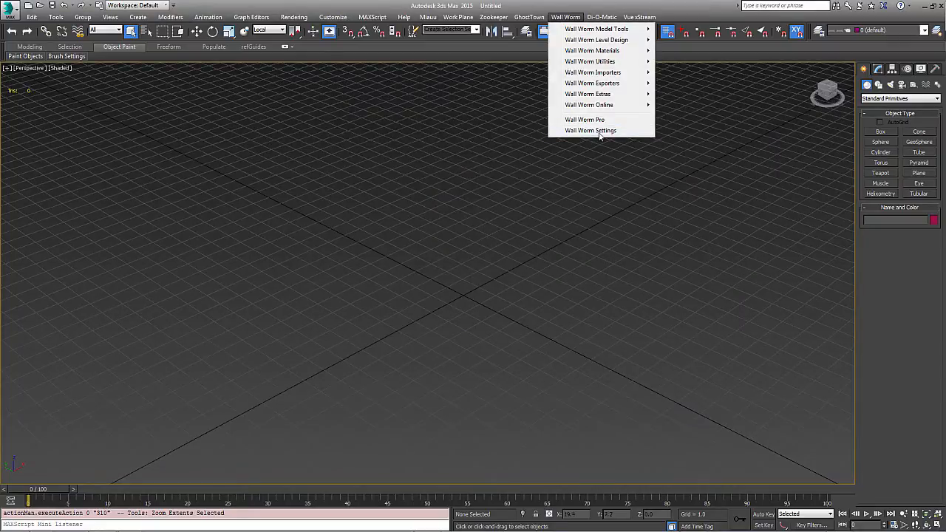
left_click(591, 130)
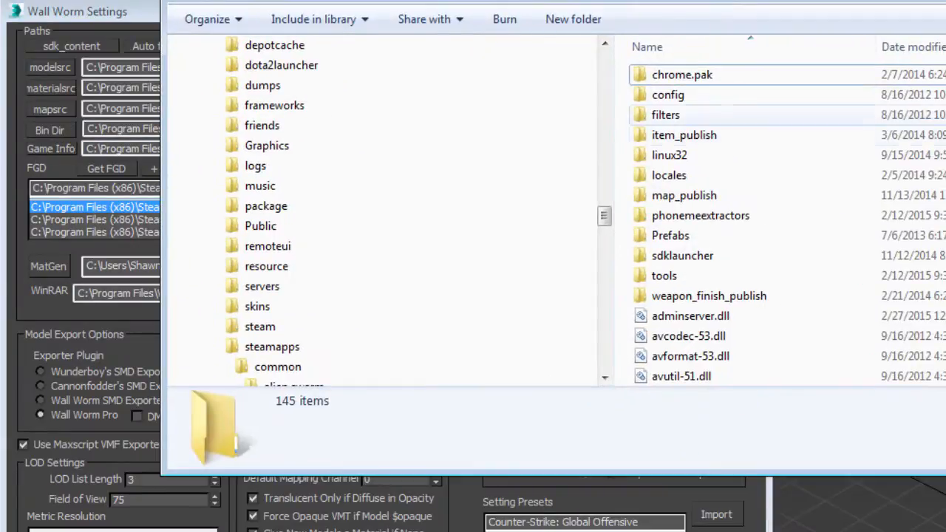
scroll("down", 3)
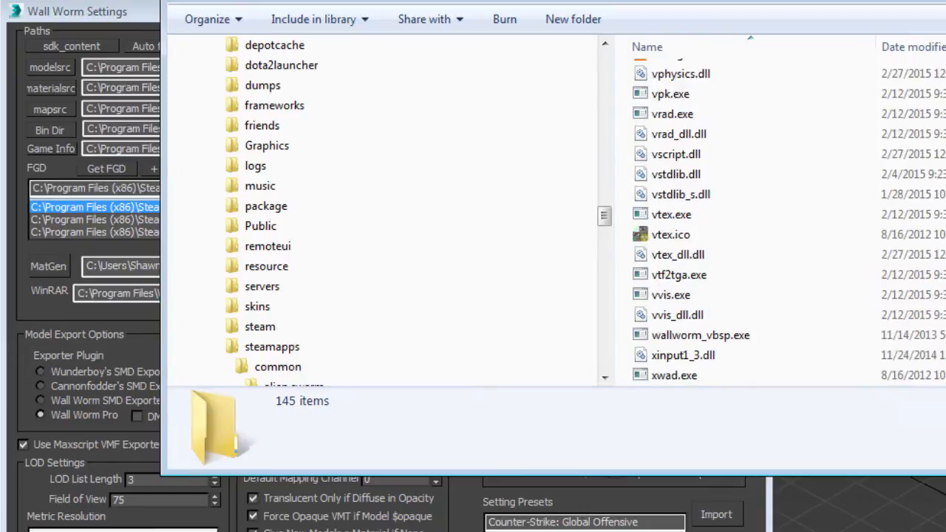
mouse_move(691, 377)
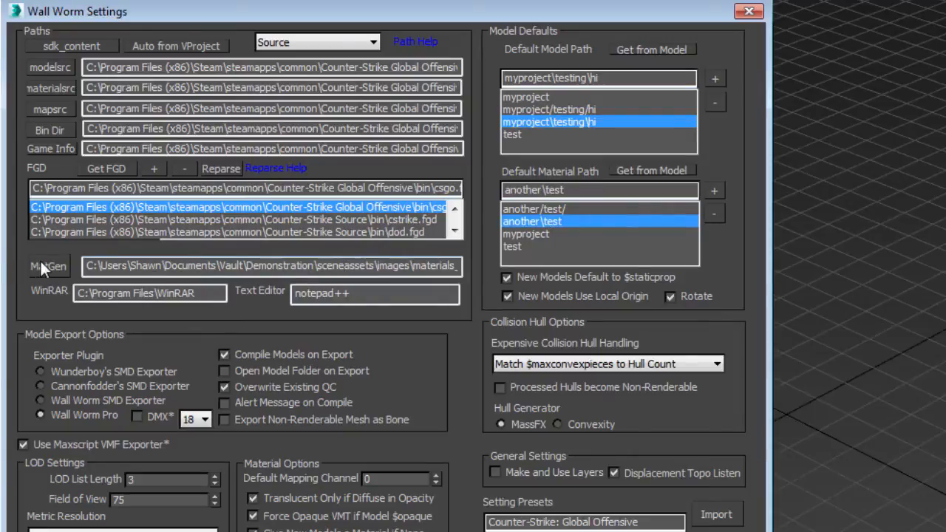
mouse_move(48, 266)
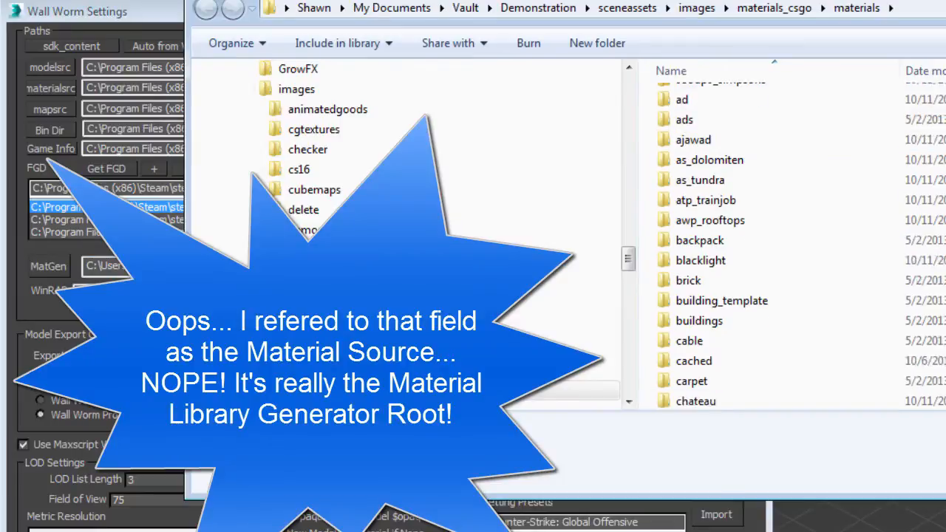
- Check the wads folder in materials_csgo\materials, select the MatGen root path, and return
scroll("down", 3)
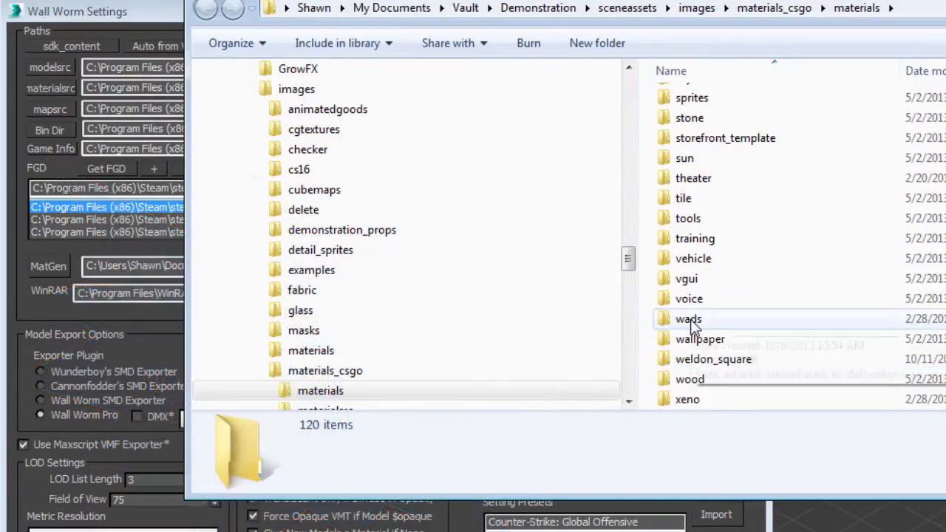
double_click(689, 319)
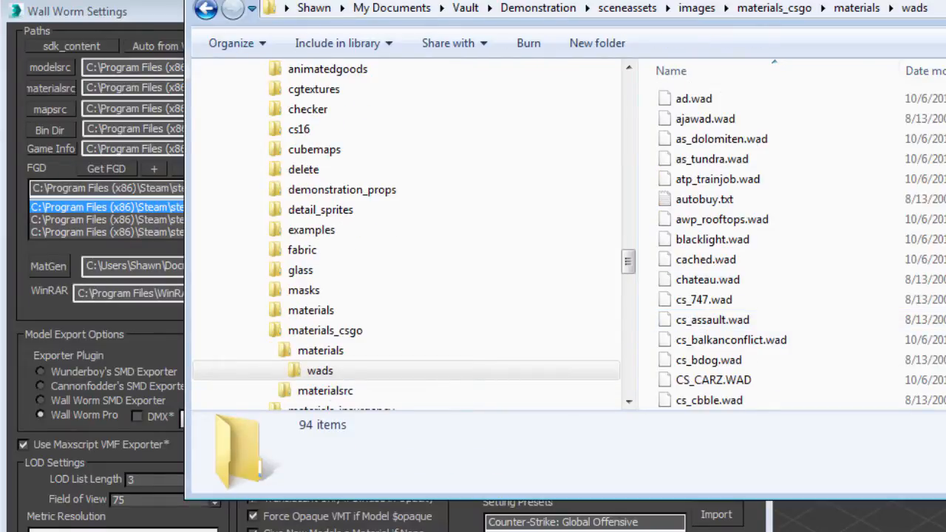
scroll("down", 3)
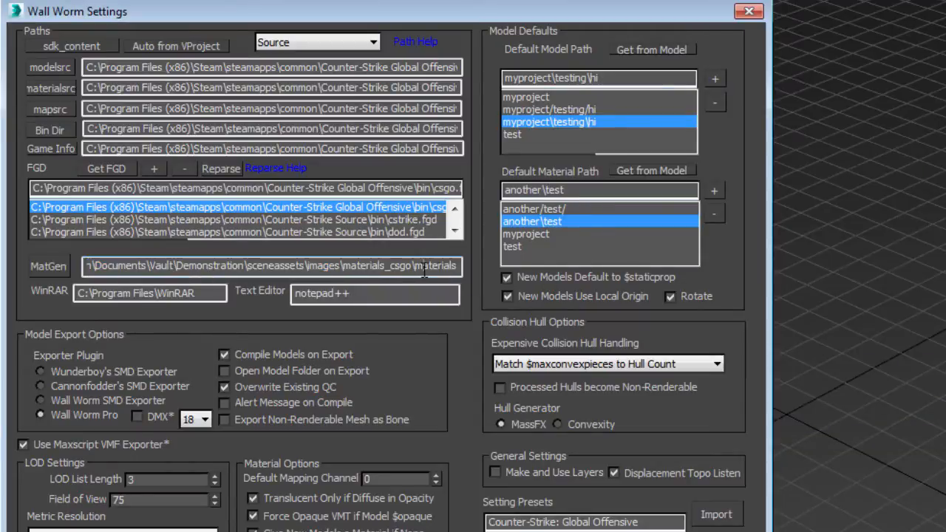
triple_click(270, 266)
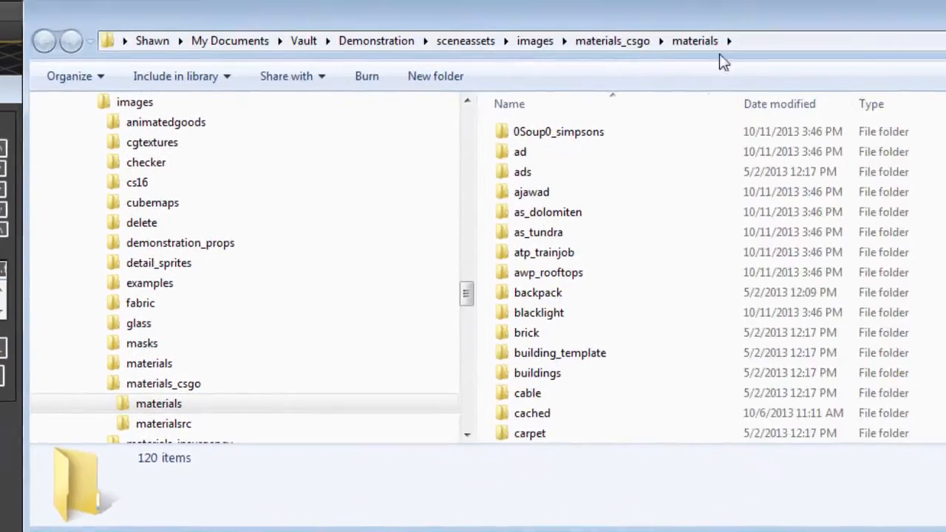
scroll("down", 3)
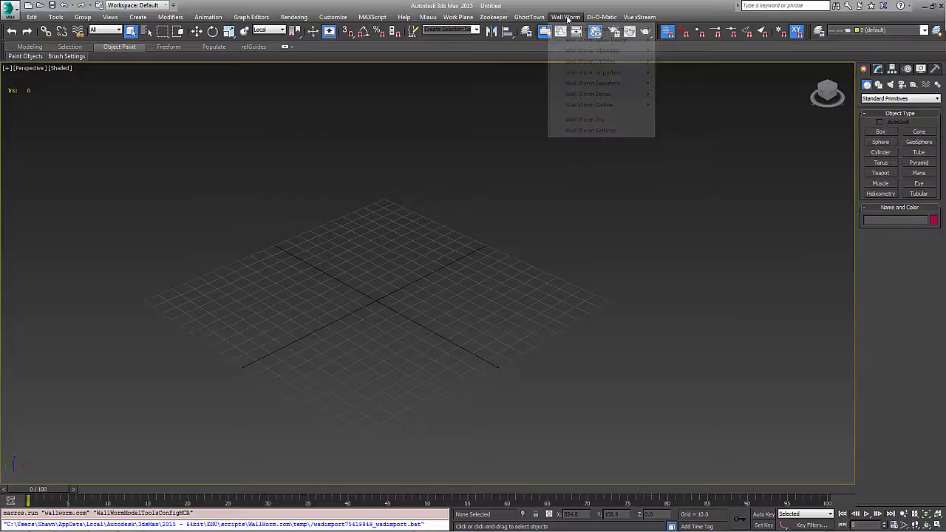
mouse_move(593, 73)
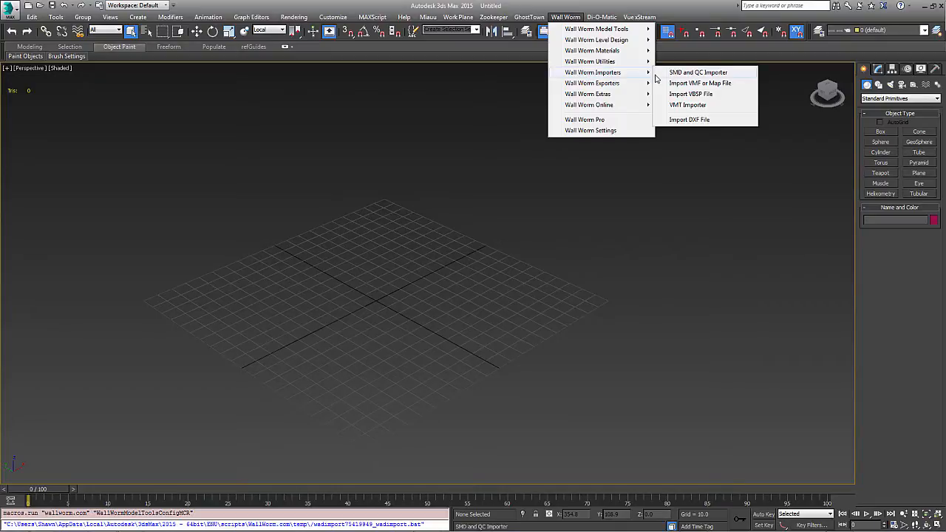
mouse_move(698, 82)
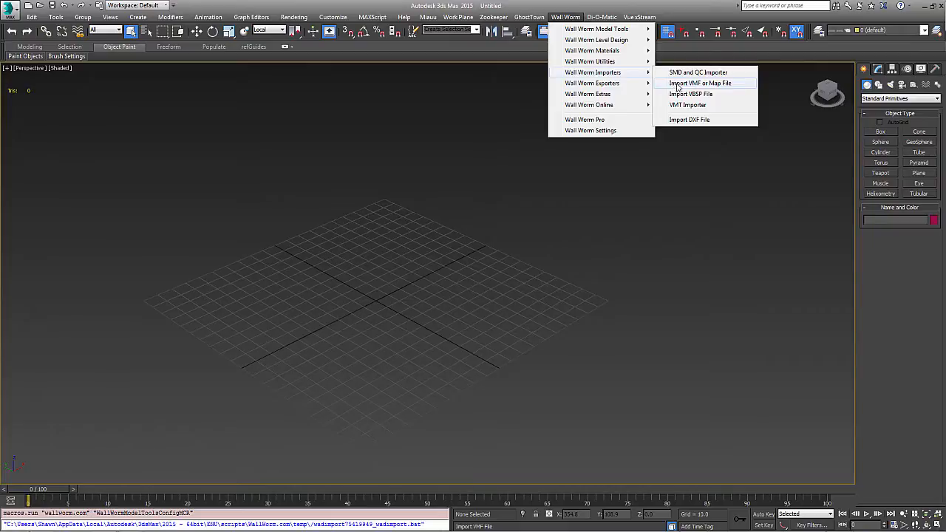
mouse_move(687, 87)
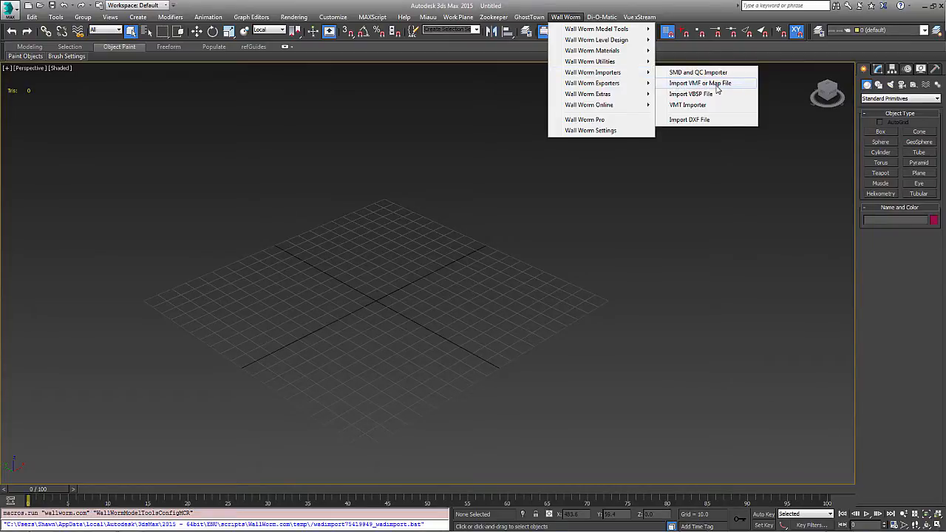
- Open the VMF/MAP importer and Material Library Generator, converting de_stonerhenge.map's WAD textures
left_click(700, 83)
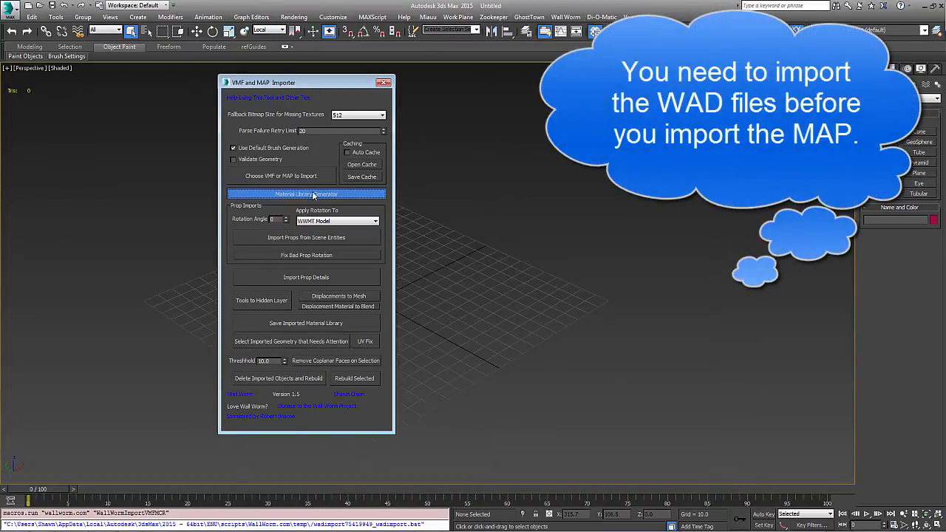
left_click(306, 194)
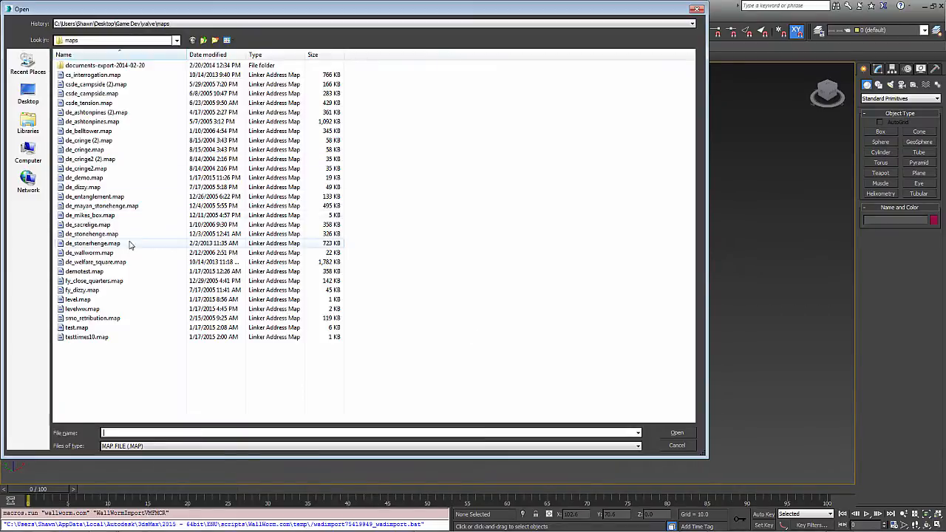
left_click(92, 243)
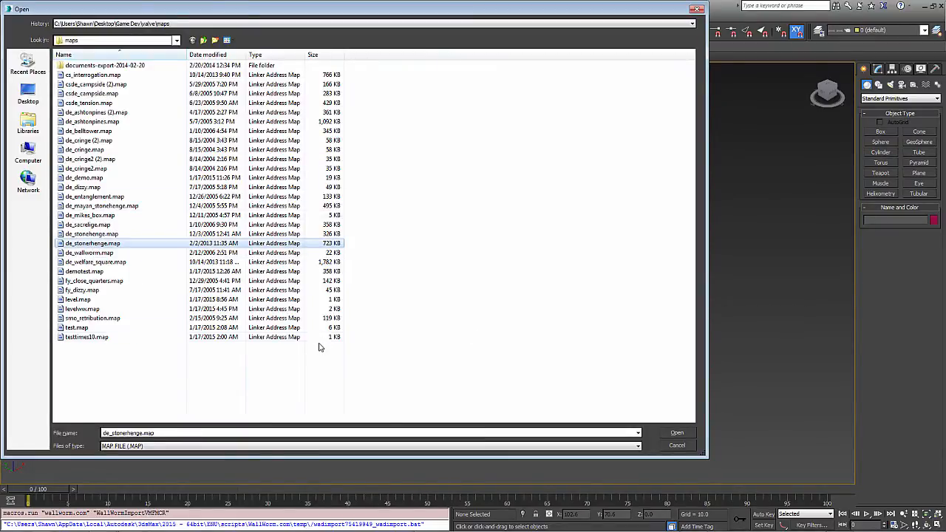
left_click(676, 432)
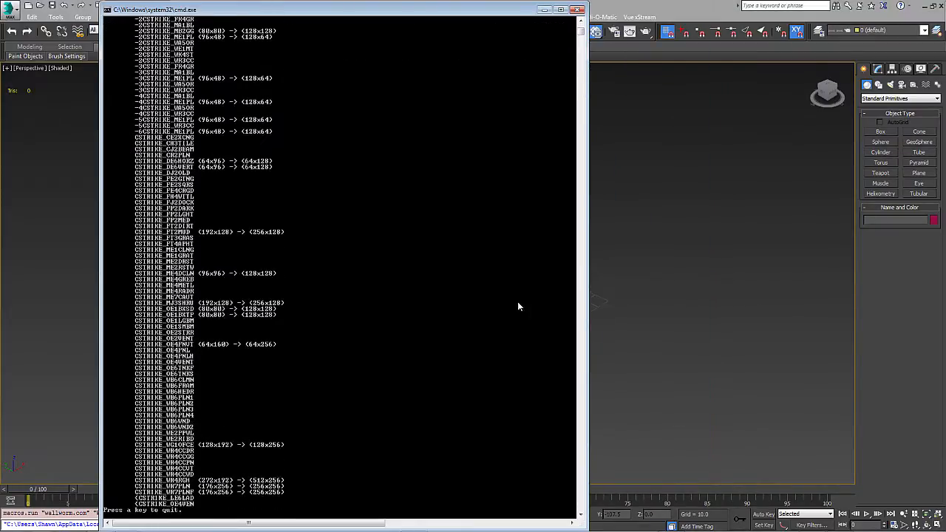
mouse_move(364, 242)
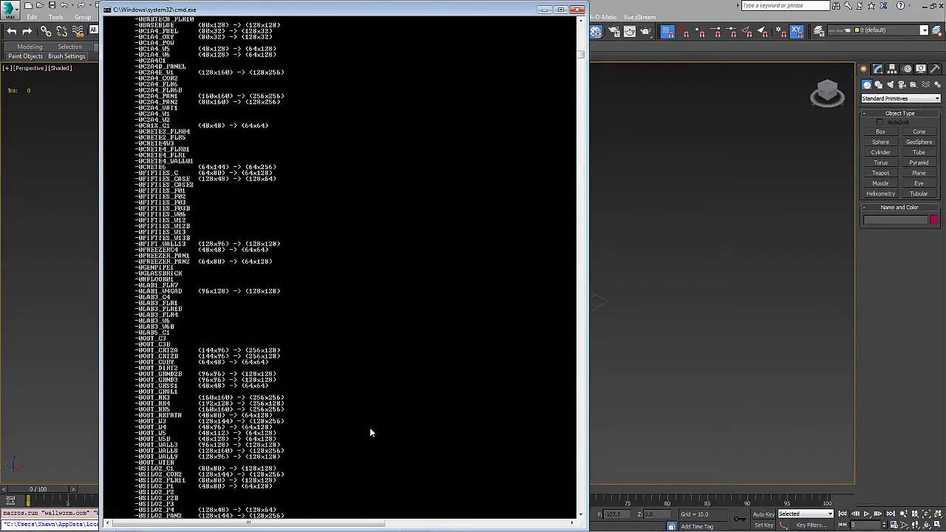
scroll("down", 3)
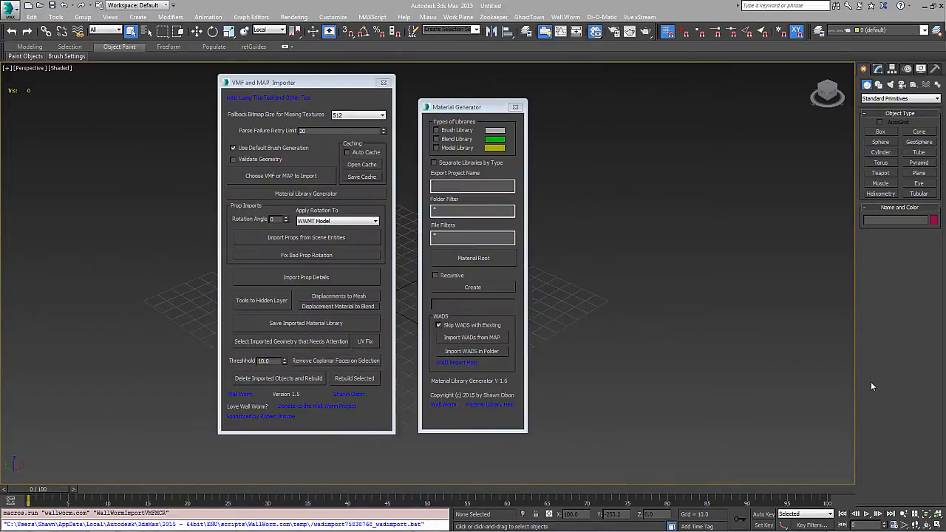
- Close the Material Generator and import de_stonerhenge.map using the Map File (*.map) filter
left_click(515, 106)
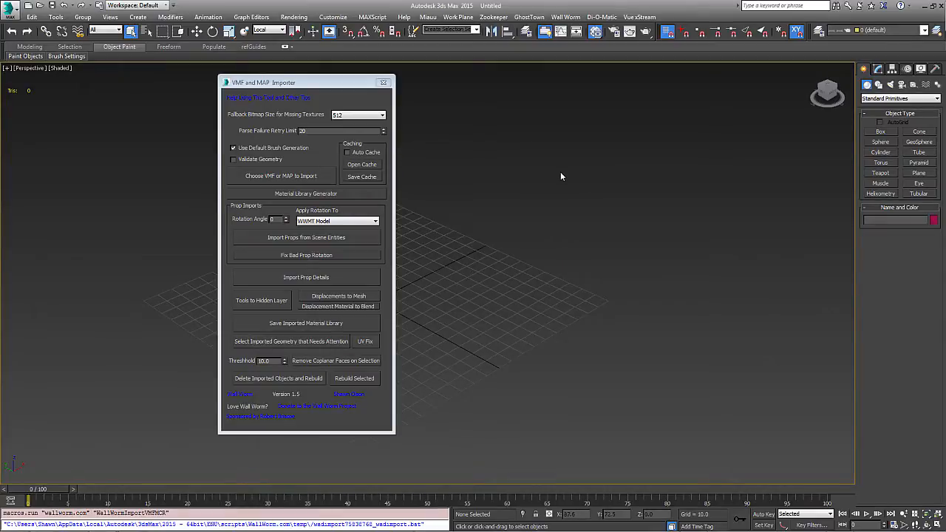
mouse_move(281, 175)
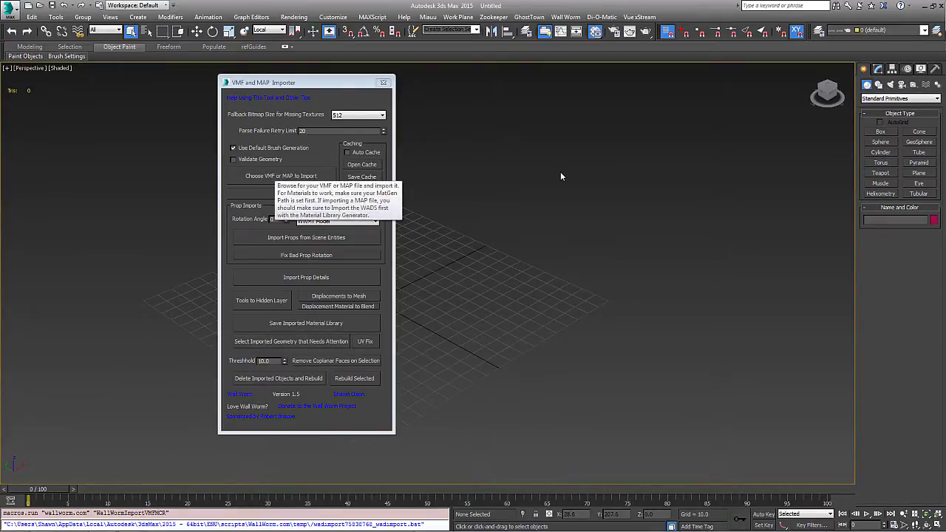
left_click(281, 176)
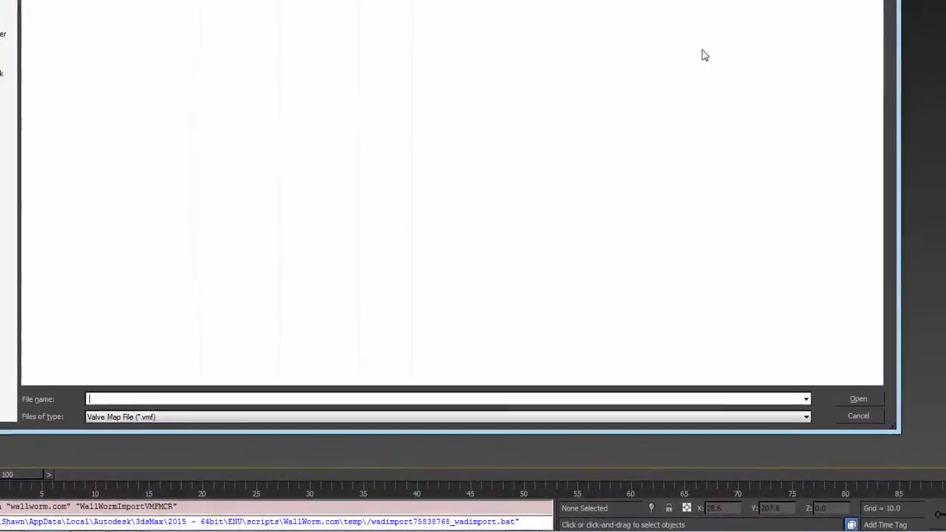
left_click(805, 417)
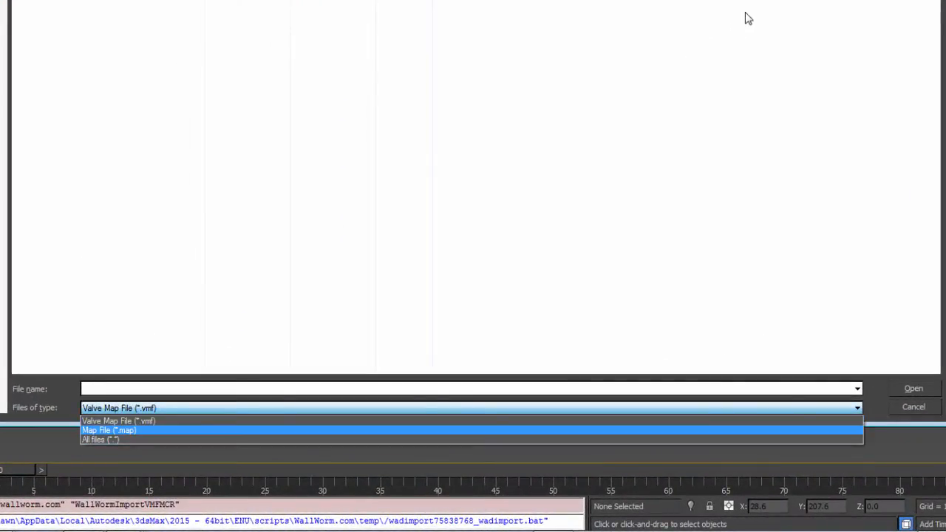
left_click(109, 430)
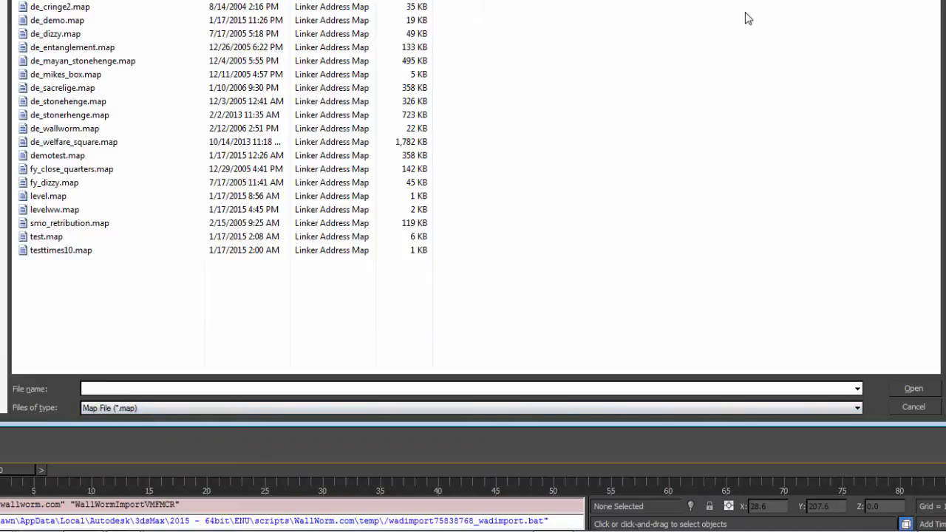
mouse_move(82, 60)
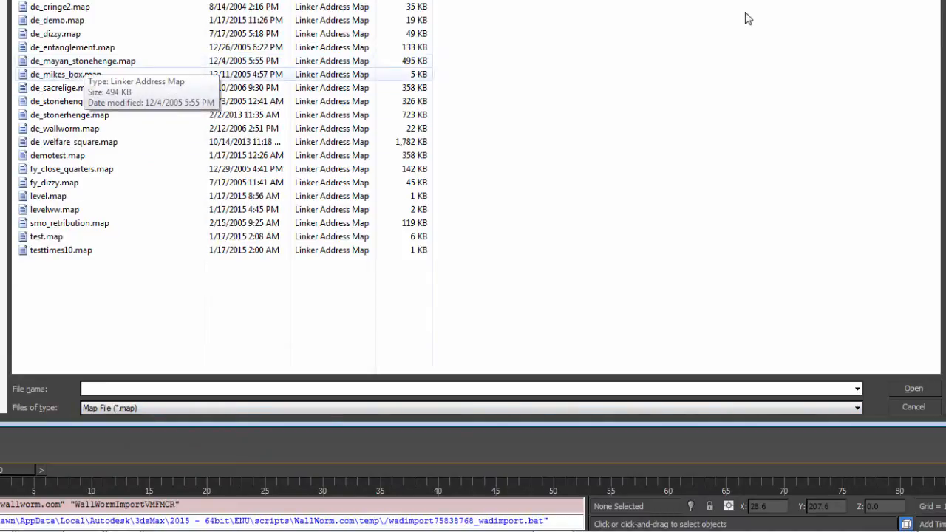
left_click(70, 114)
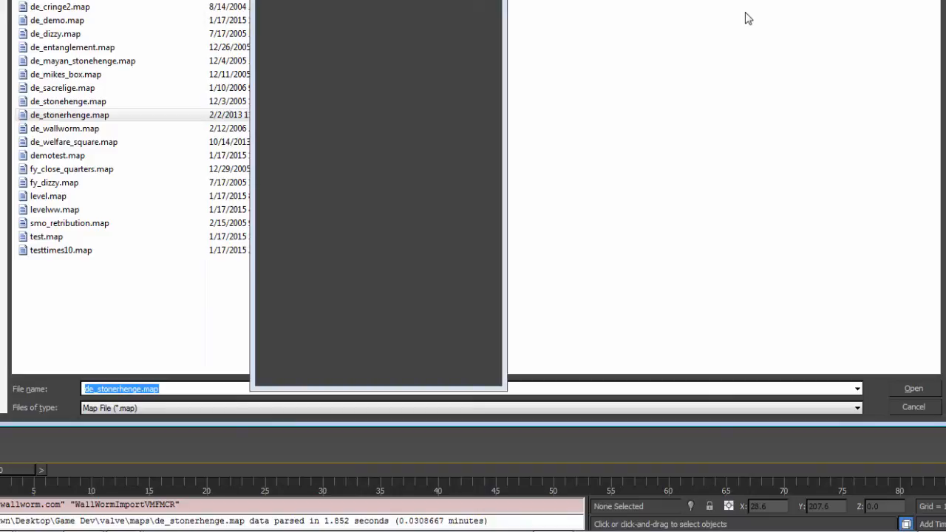
left_click(913, 388)
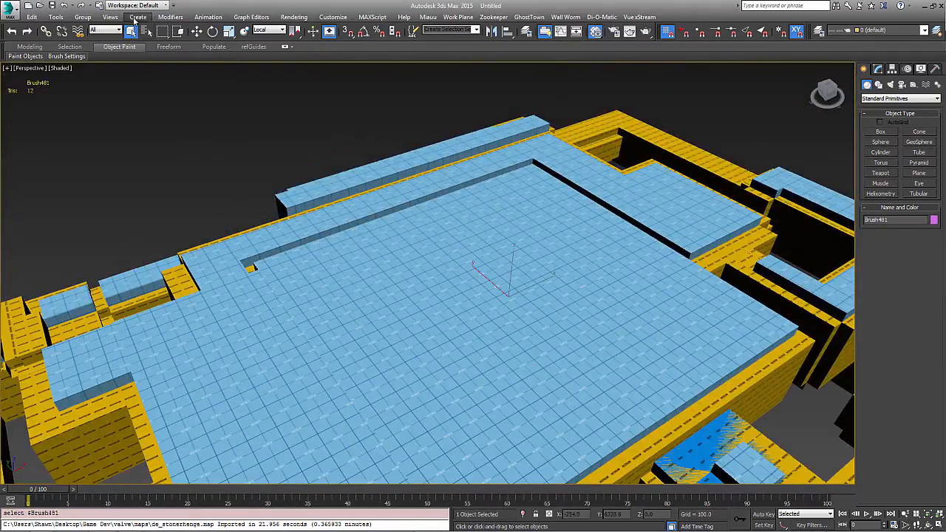
left_click(233, 255)
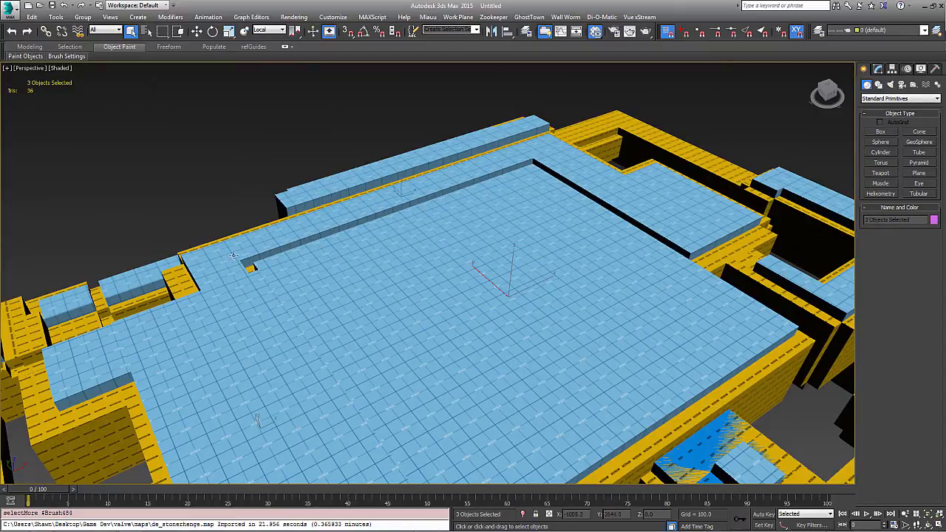
left_click(641, 209)
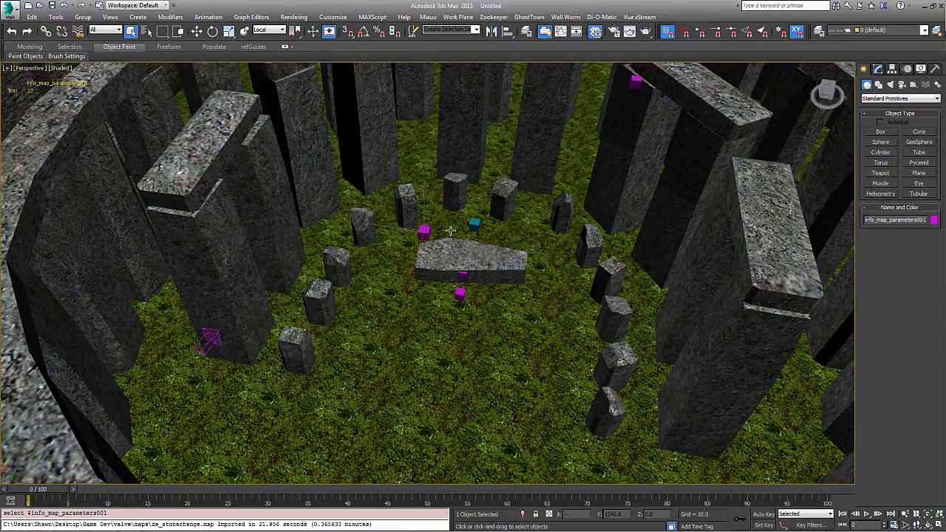
left_click(488, 222)
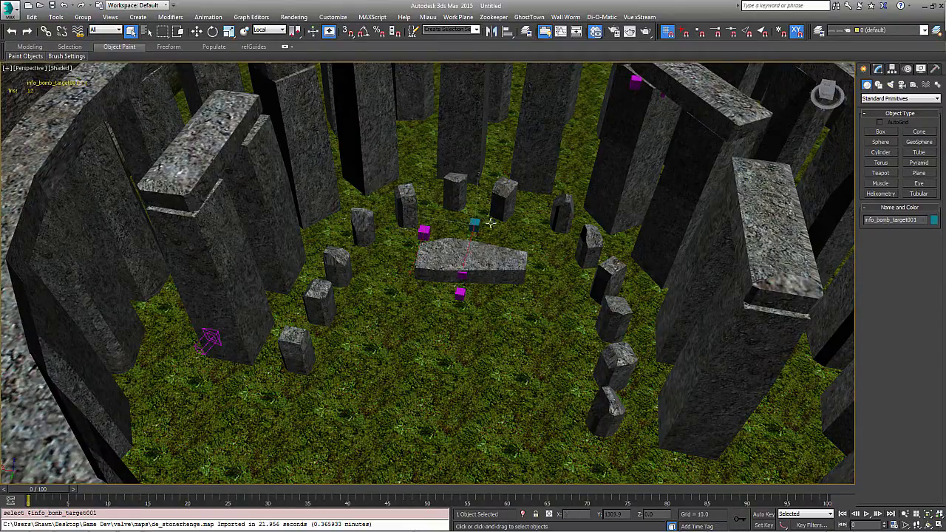
left_click(877, 69)
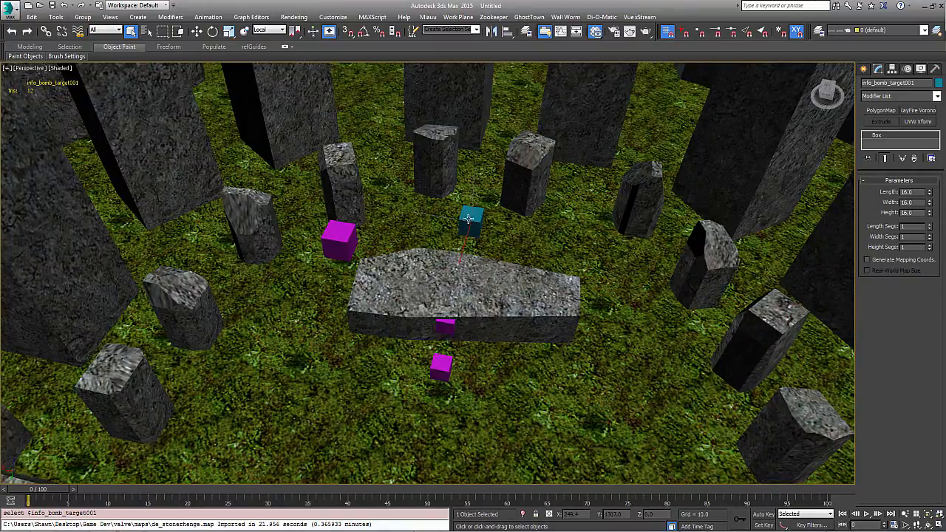
mouse_move(451, 384)
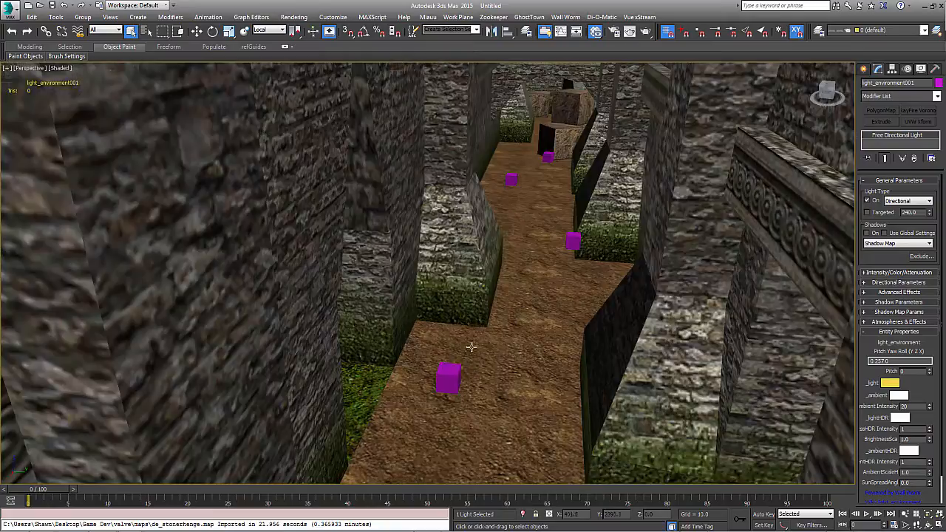
left_click(447, 380)
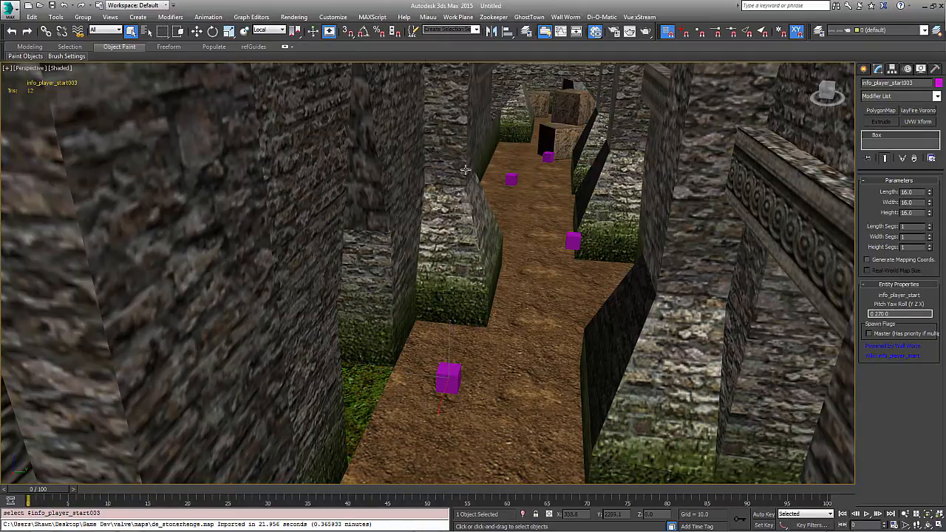
left_click(566, 17)
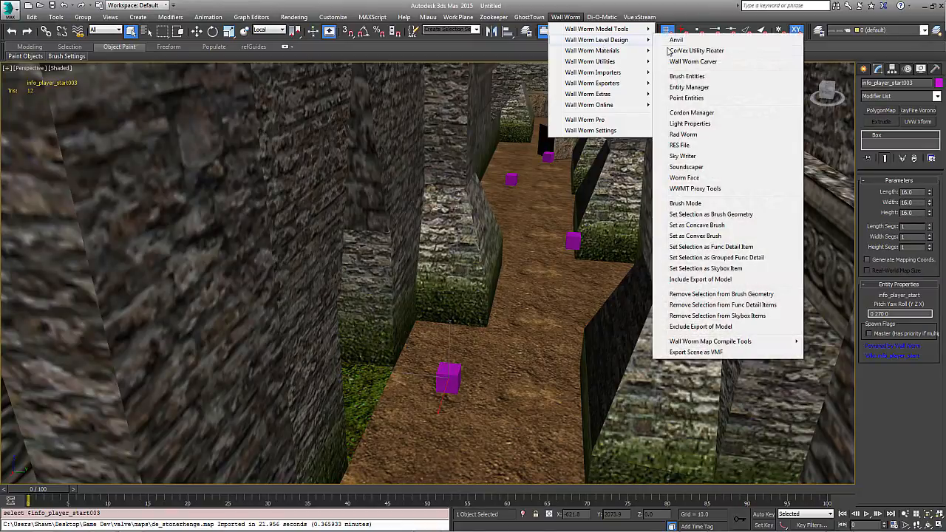
- Convert all 18 info_player_start entities to info_player_counterterrorist with the Point Entities tool
left_click(686, 98)
type("info")
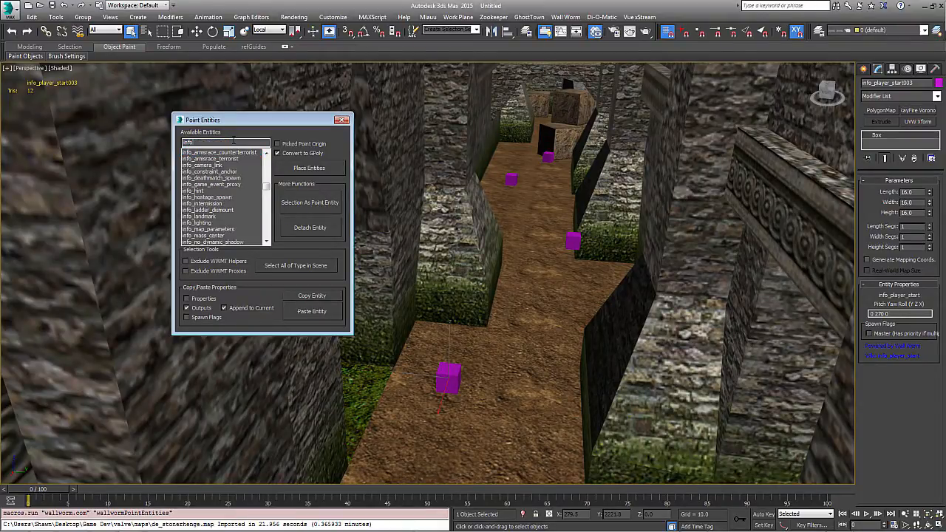
type("play")
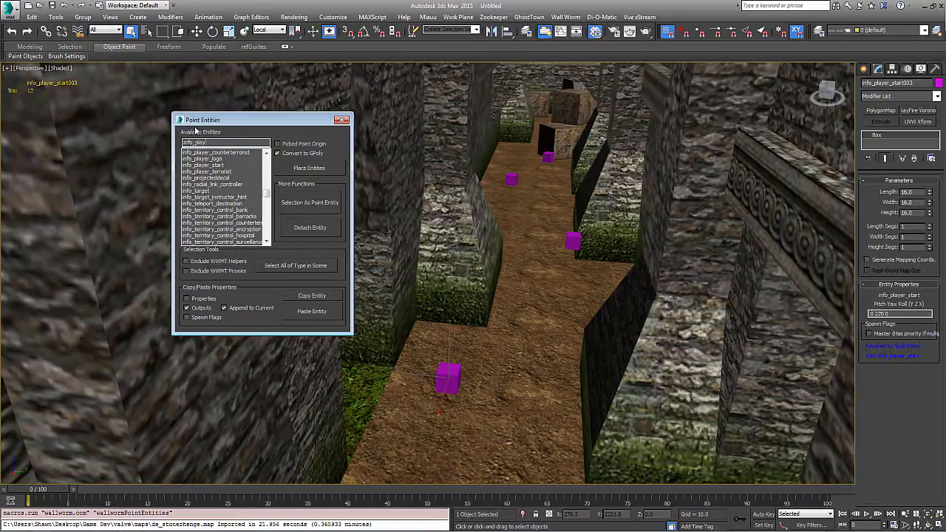
left_click(204, 165)
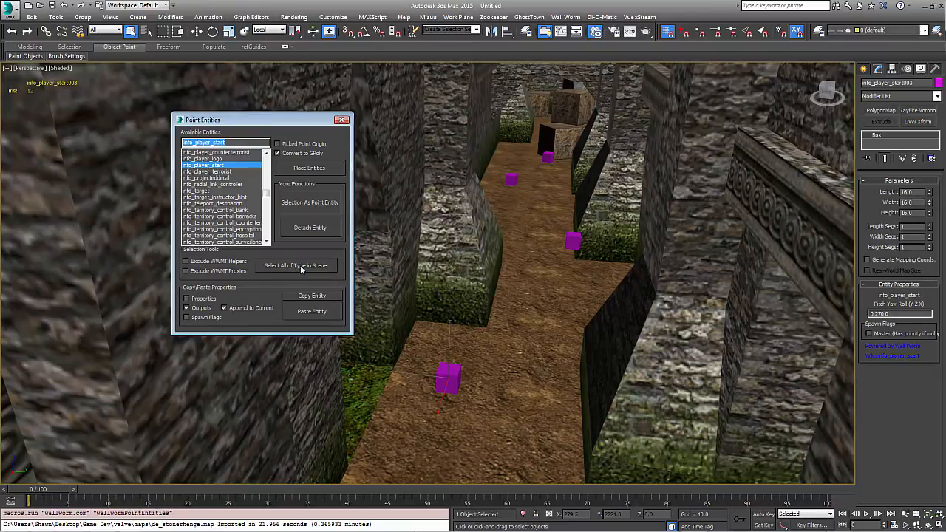
left_click(296, 266)
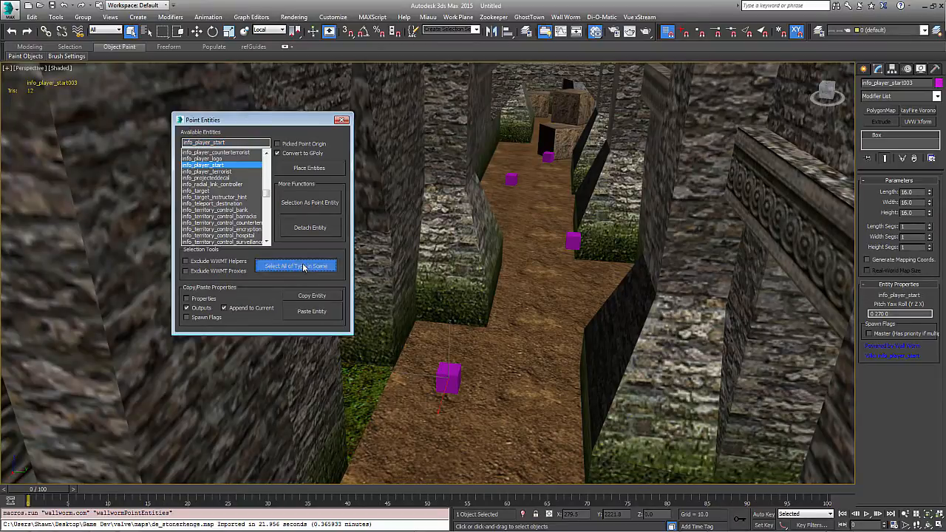
left_click(296, 265)
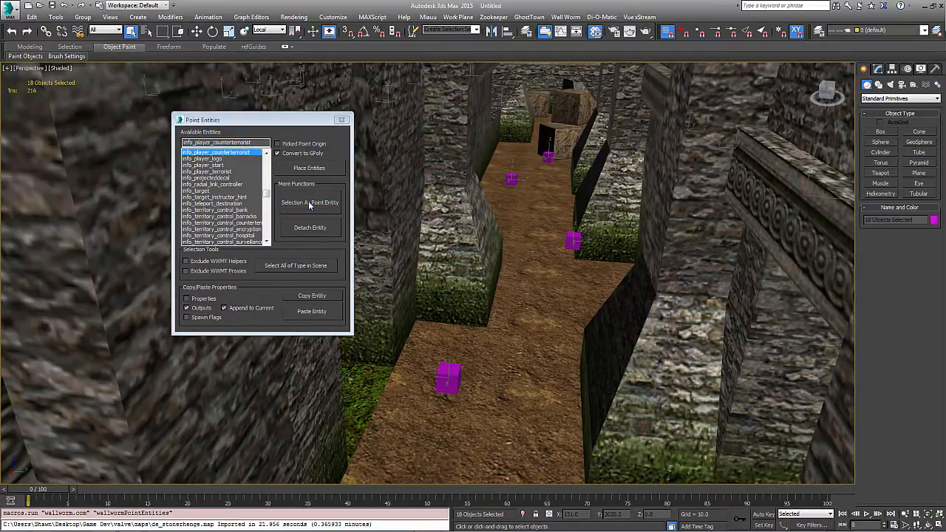
left_click(447, 376)
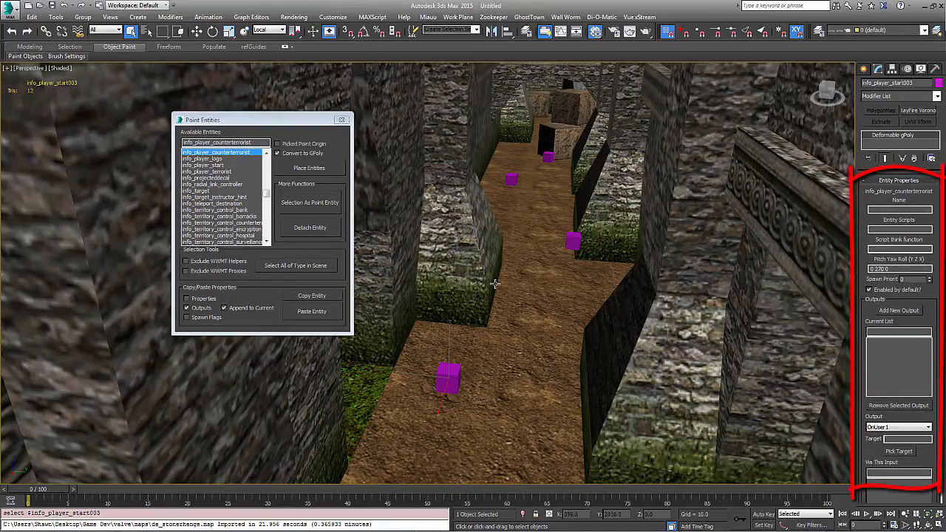
left_click_drag(495, 281, 447, 246)
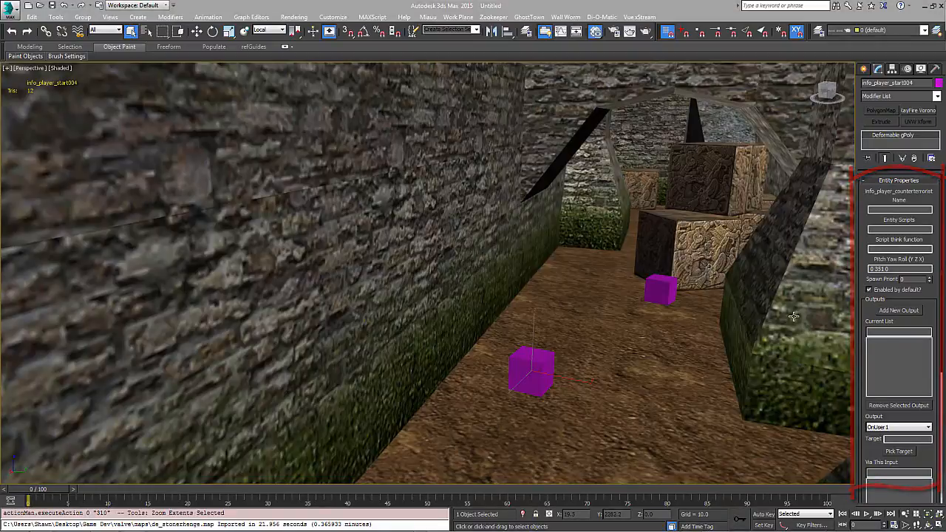
left_click(146, 31)
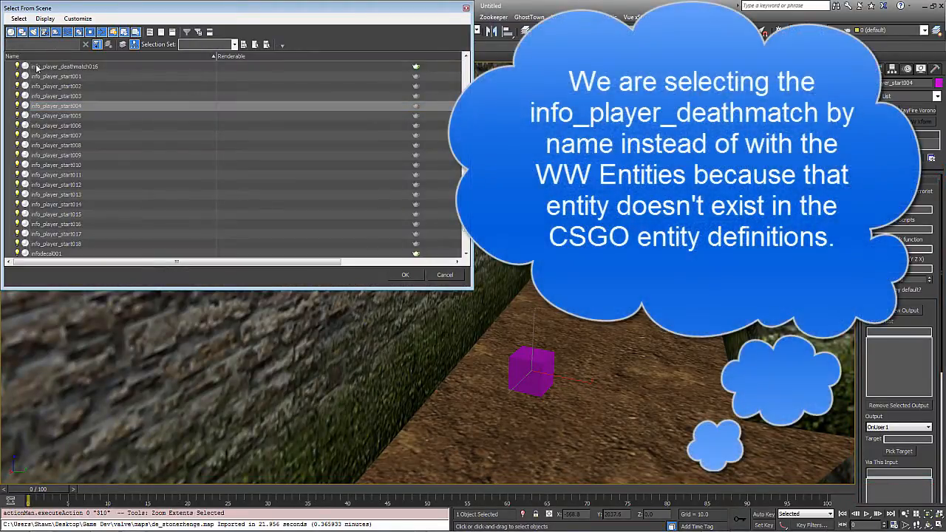
- Select all 16 info_player_deathmatch objects and choose info_player_terrorist in Point Entities
type("info_player_d")
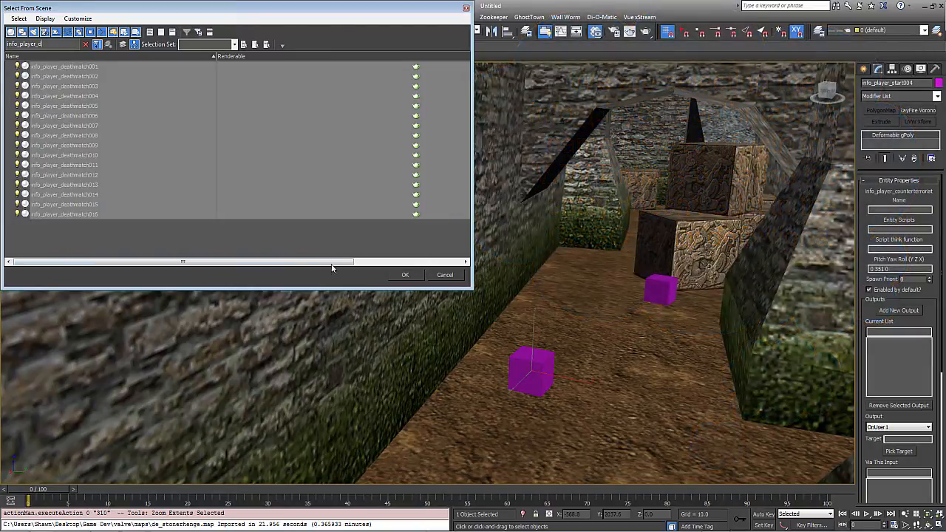
left_click(404, 274)
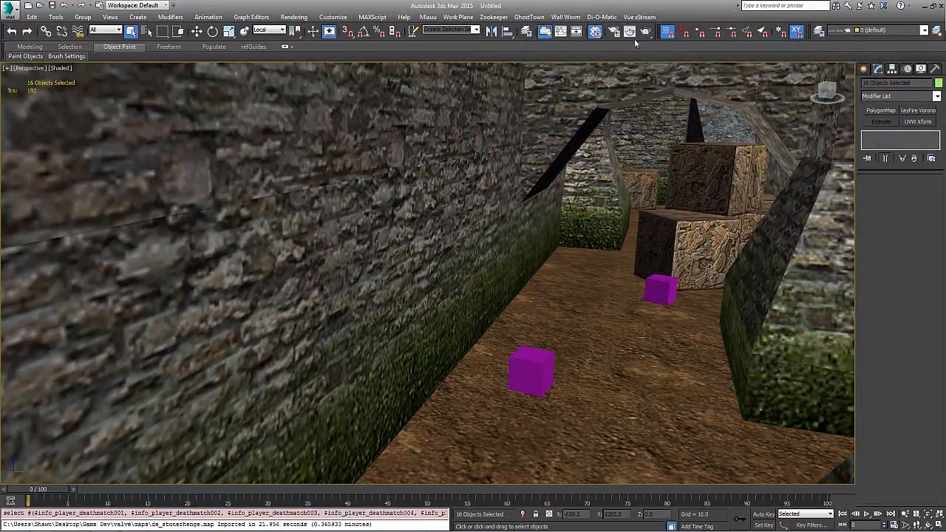
left_click(565, 16)
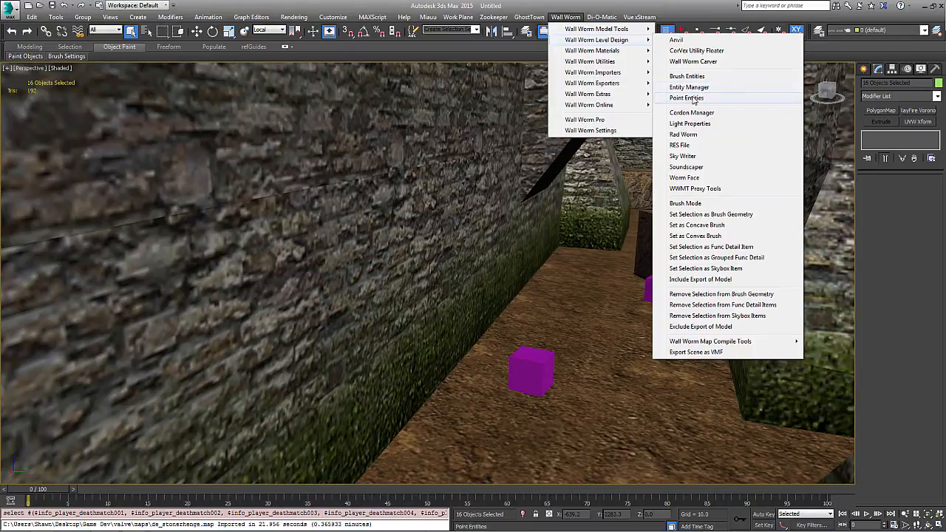
left_click(686, 98)
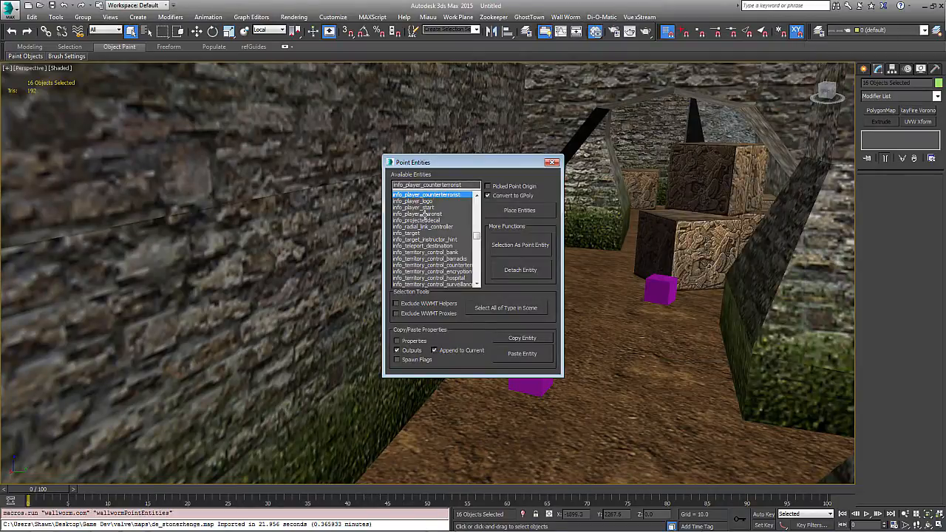
left_click(418, 214)
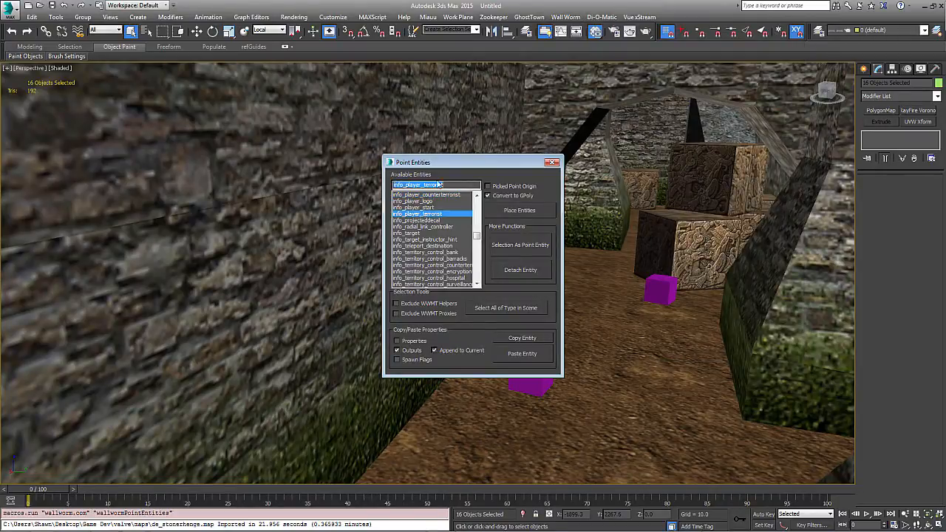
mouse_move(520, 245)
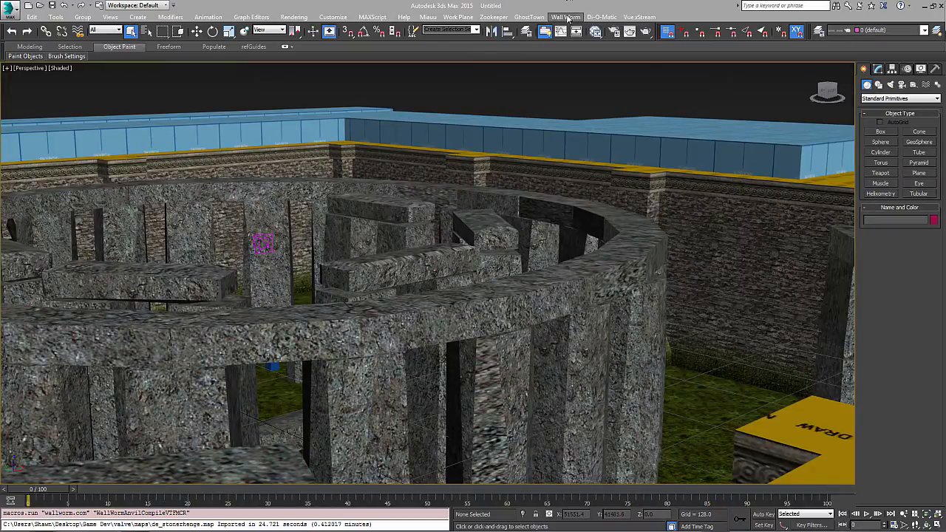
mouse_move(431, 137)
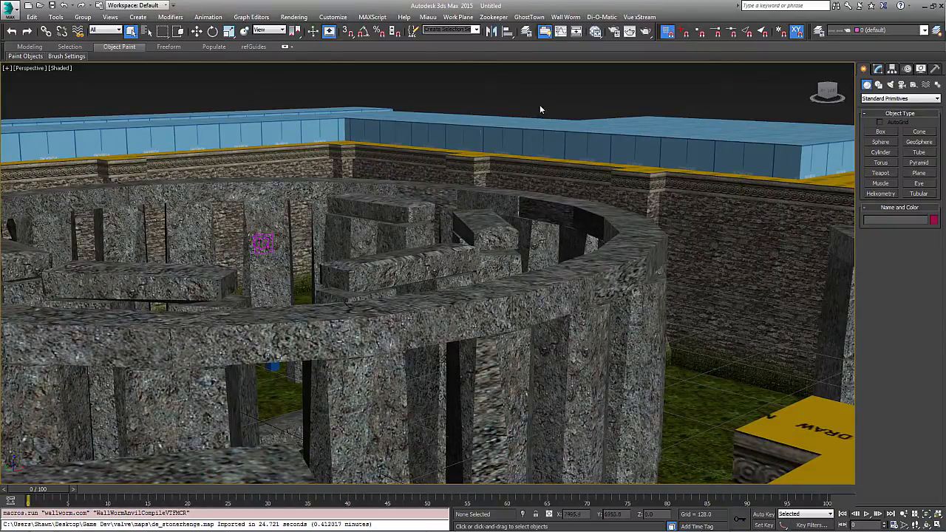
mouse_move(583, 46)
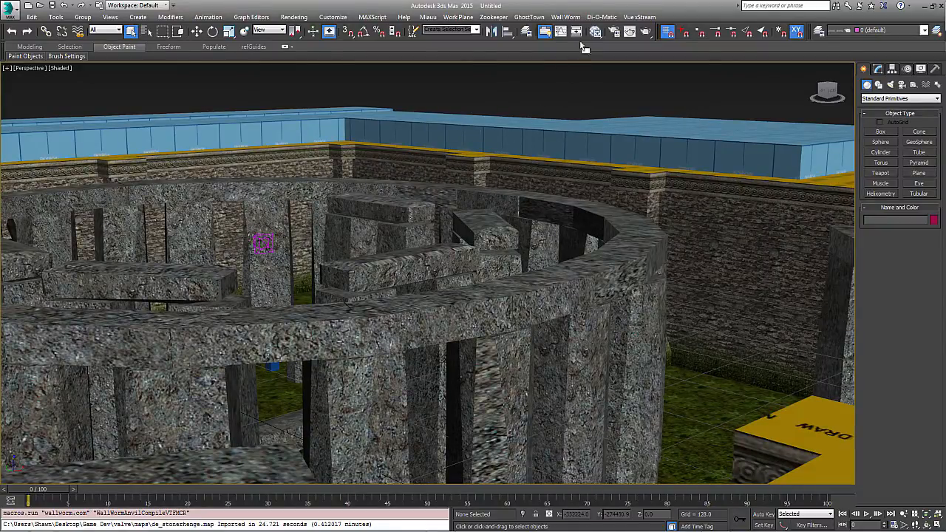
- Open the Wall Worm menu to launch the Texture Exporter
left_click(565, 16)
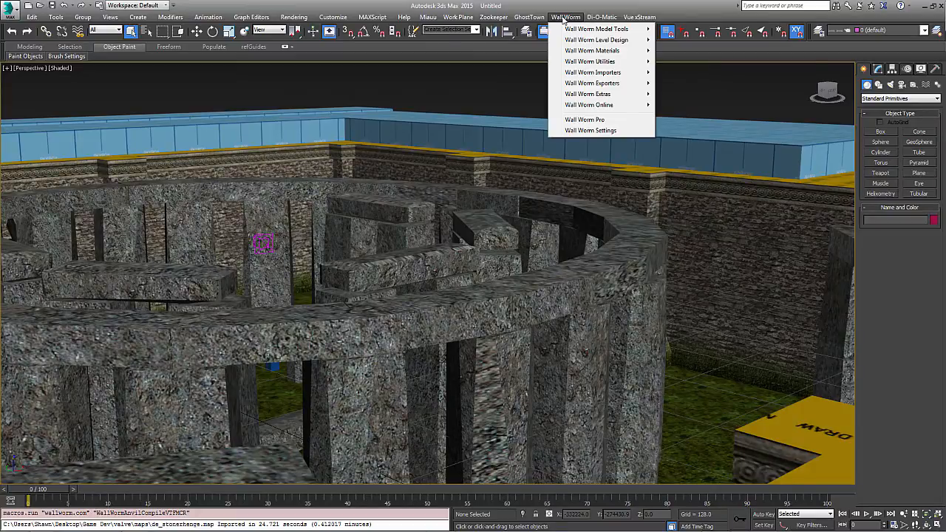
mouse_move(592, 83)
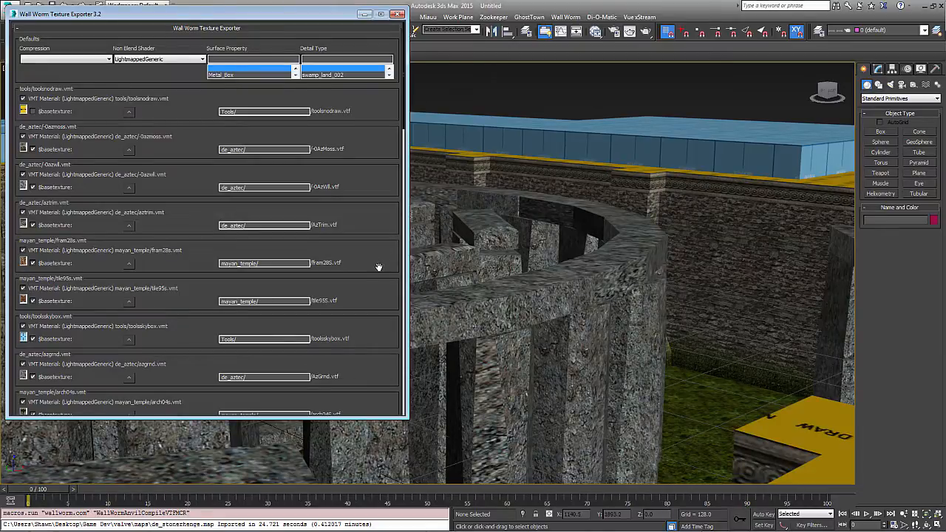
- Scroll through the Texture Exporter's material list and export the selected textures
scroll("down", 3)
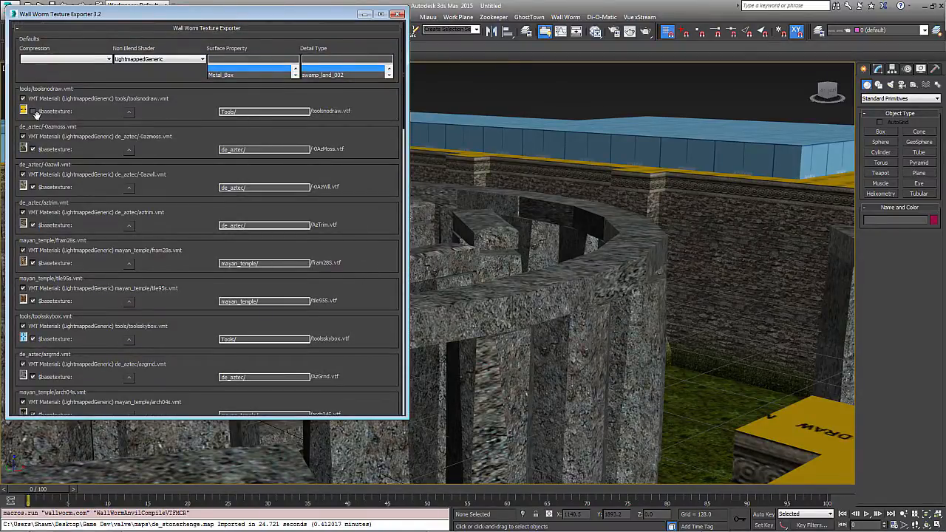
mouse_move(33, 116)
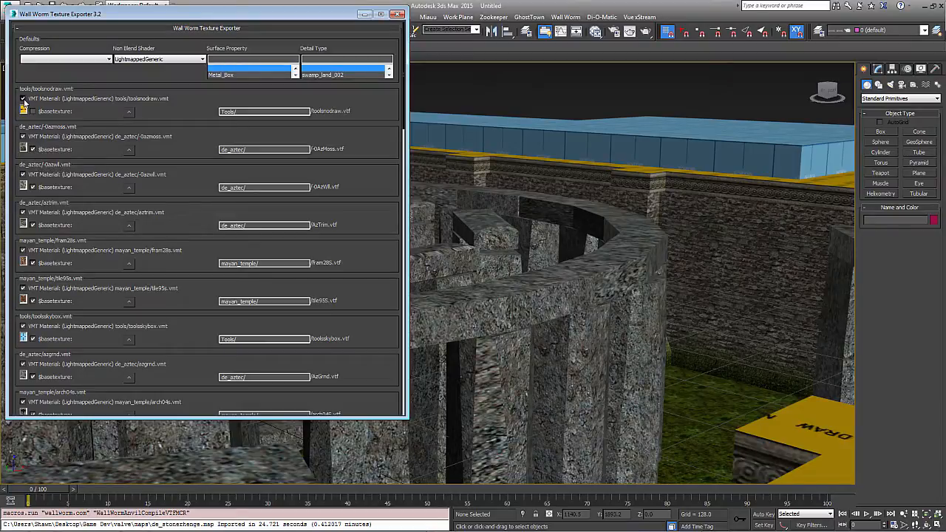
scroll("down", 3)
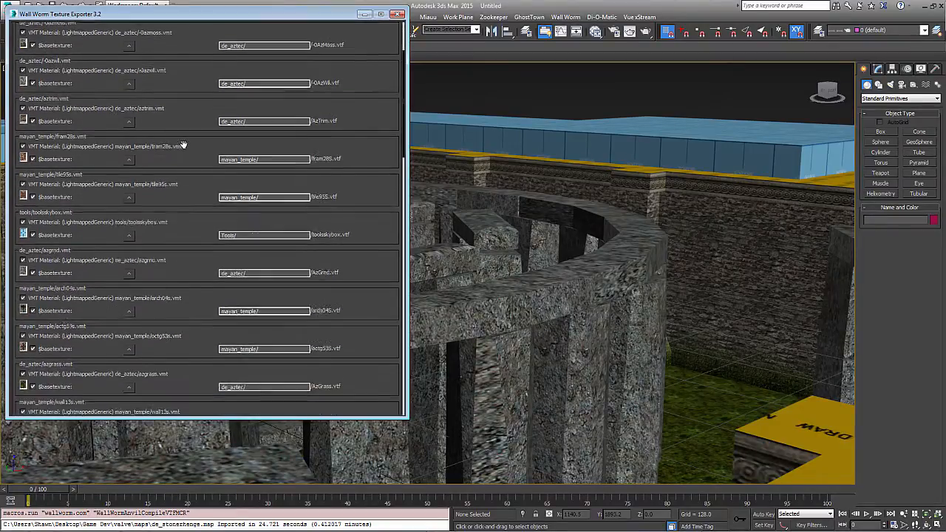
scroll("down", 3)
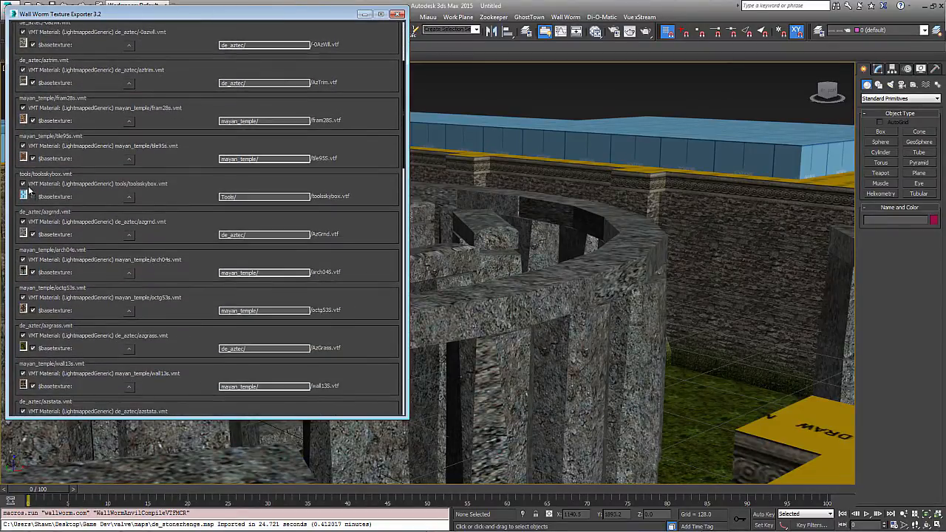
scroll("down", 3)
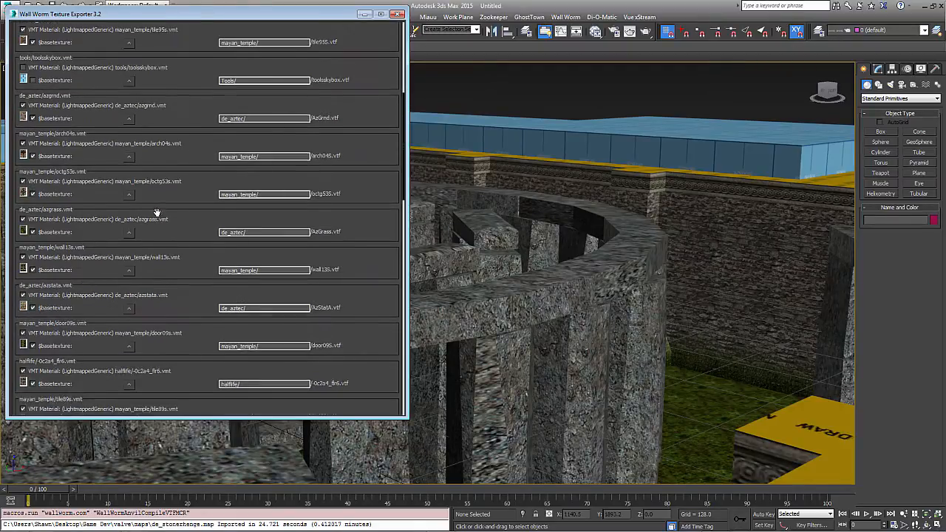
scroll("down", 3)
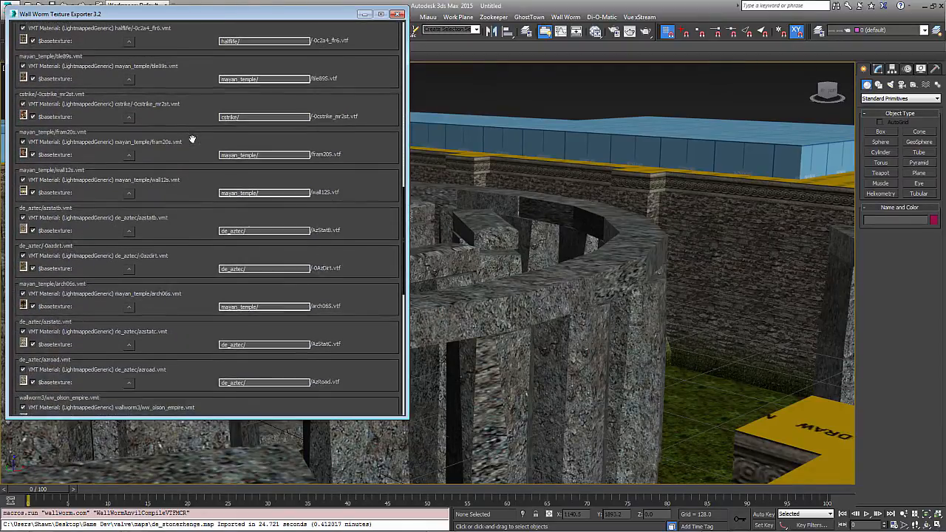
scroll("down", 3)
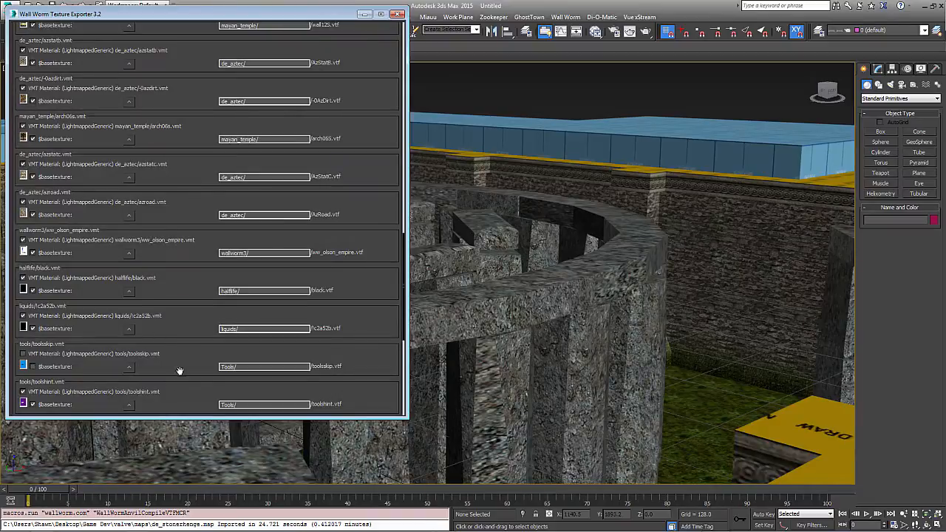
scroll("down", 3)
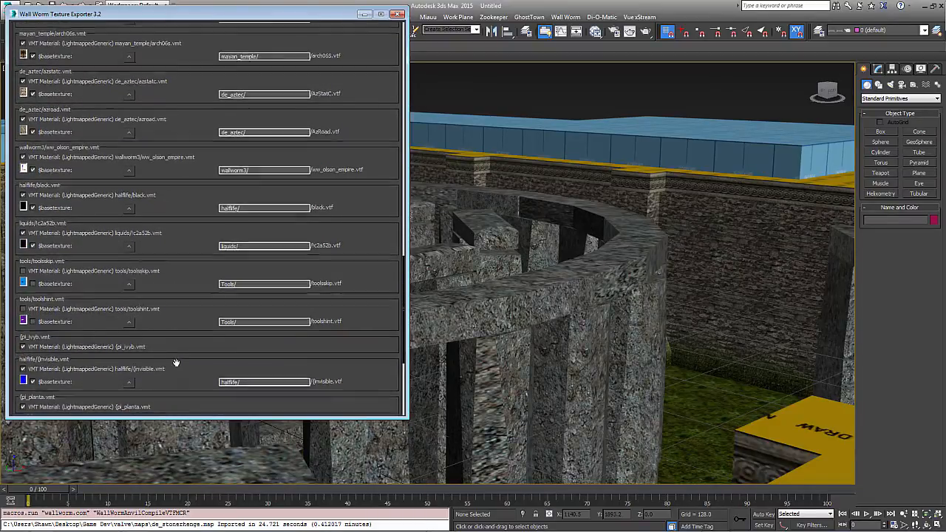
scroll("down", 3)
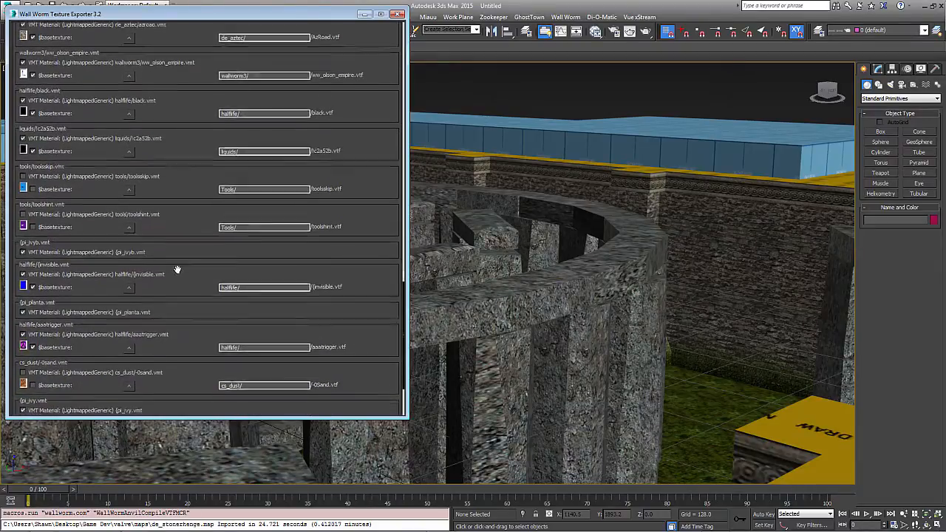
scroll("down", 3)
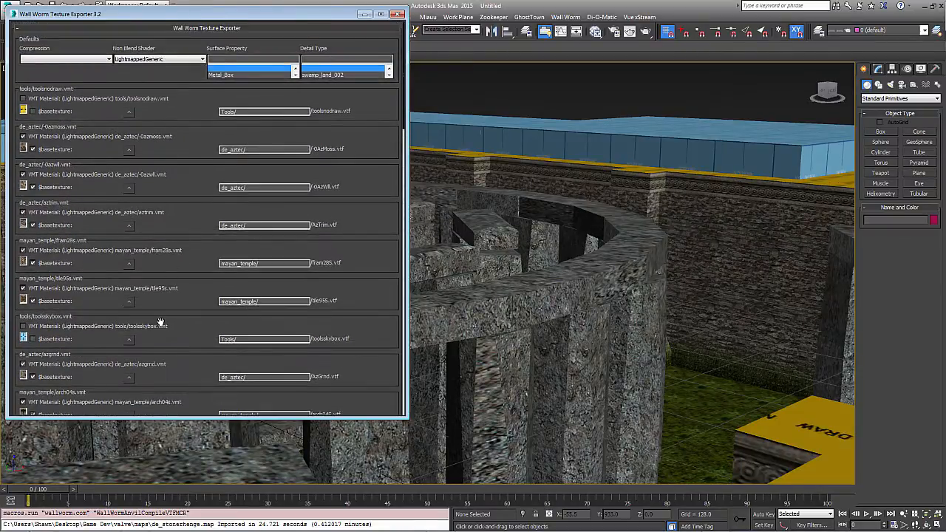
scroll("down", 3)
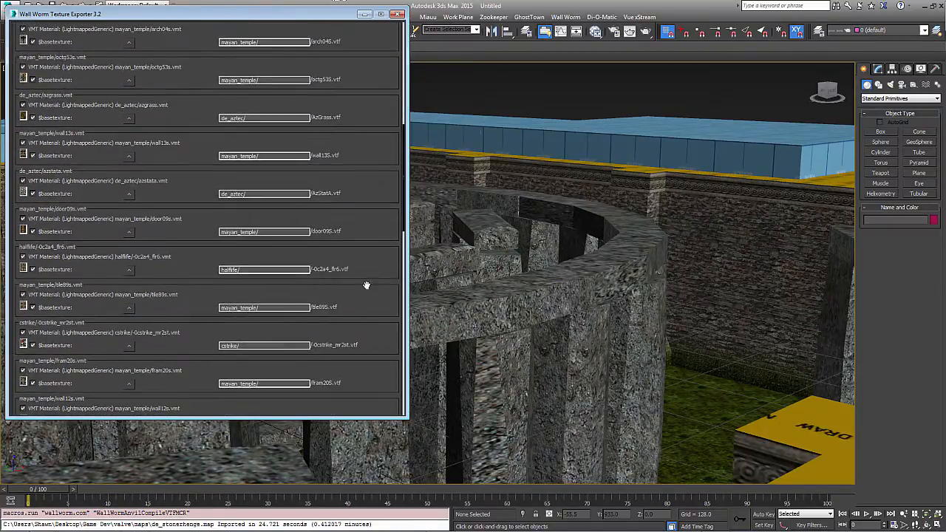
scroll("down", 3)
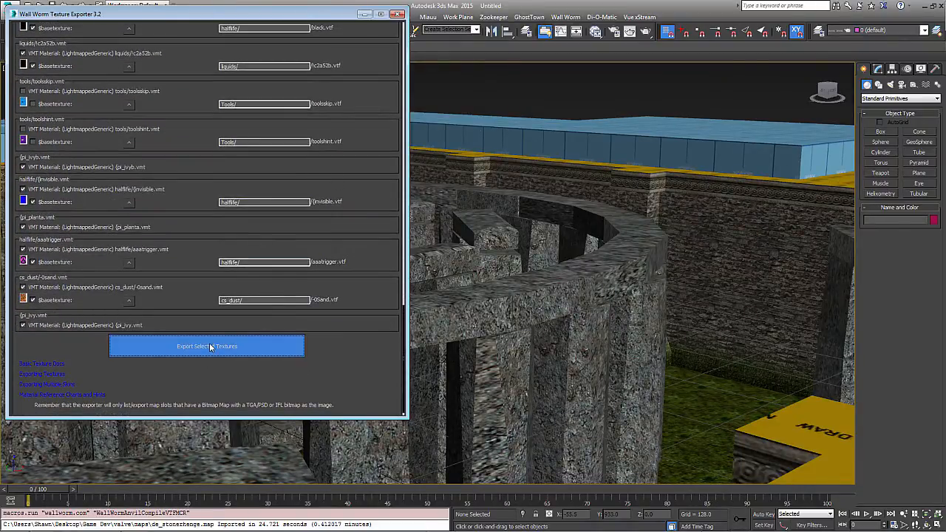
left_click(207, 346)
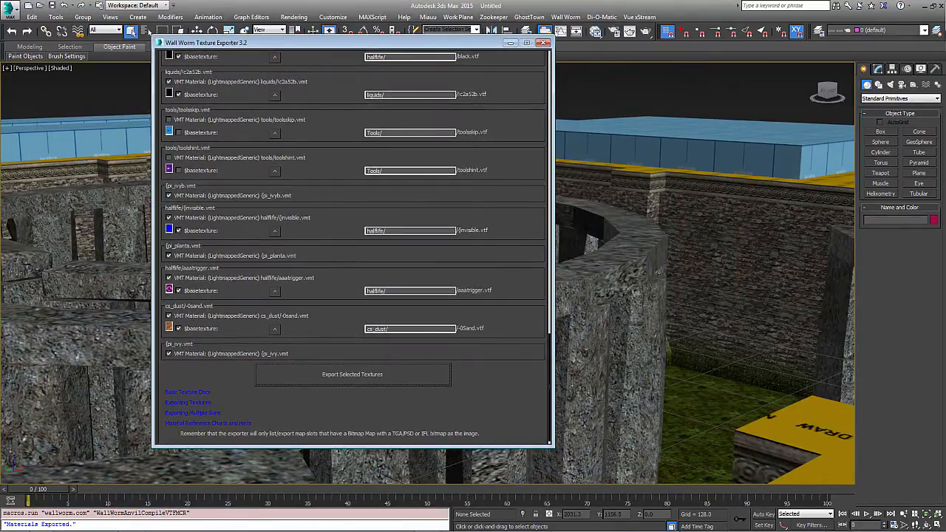
- Export the scene as de_stonerhenge_demonstration.vmf into the CS:GO sdk_content maps folder
left_click(566, 17)
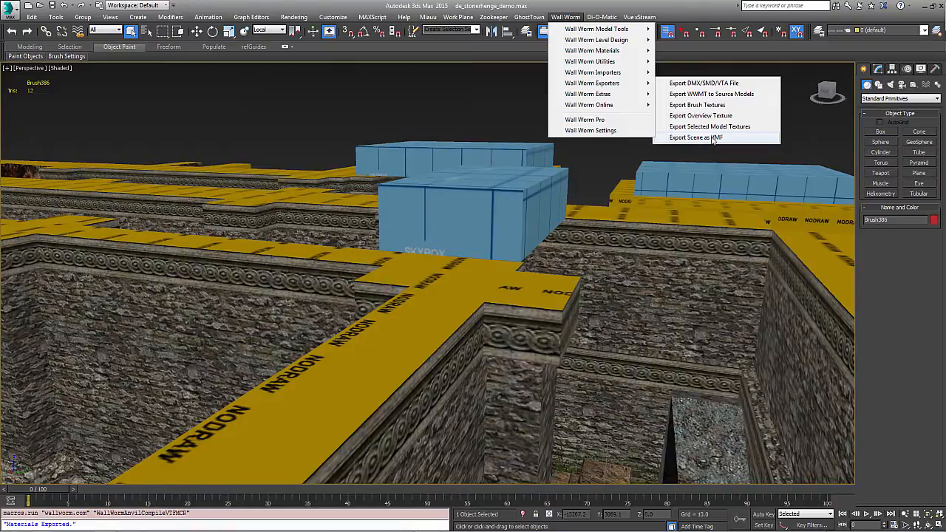
left_click(694, 138)
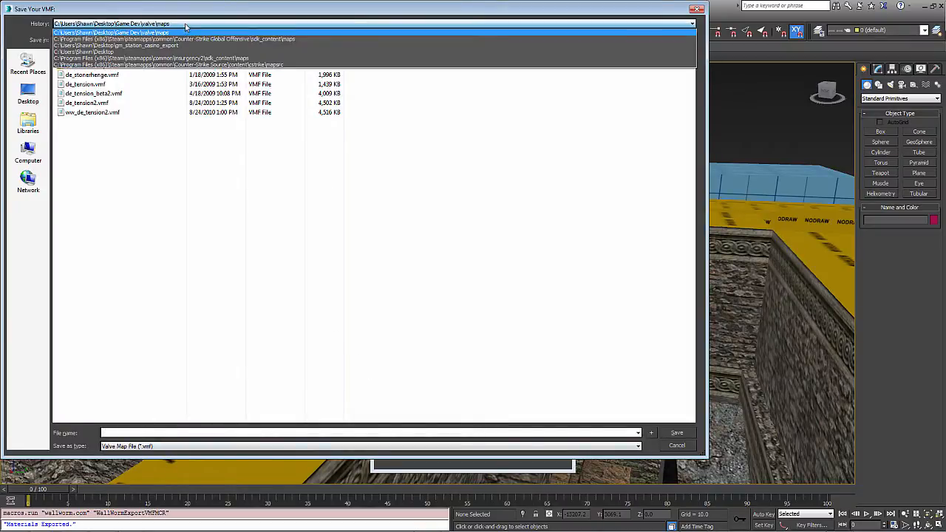
left_click(177, 38)
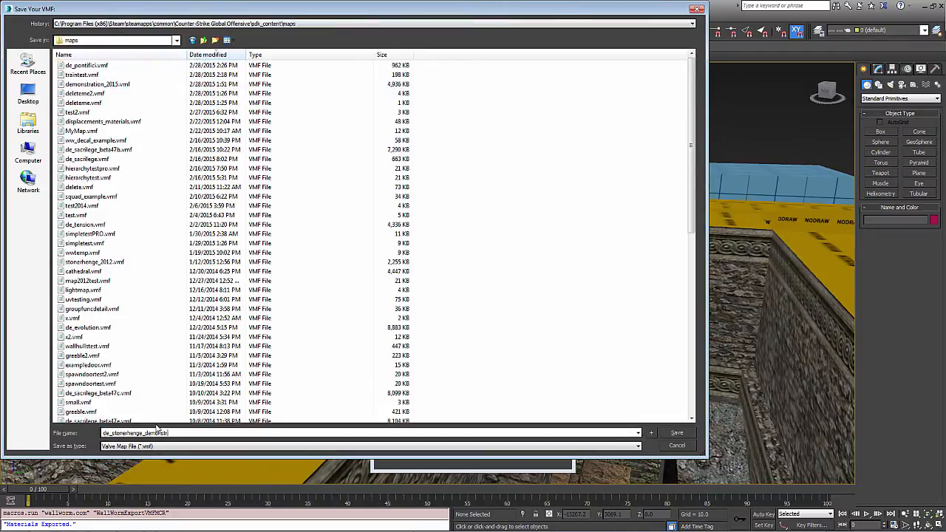
left_click(676, 433)
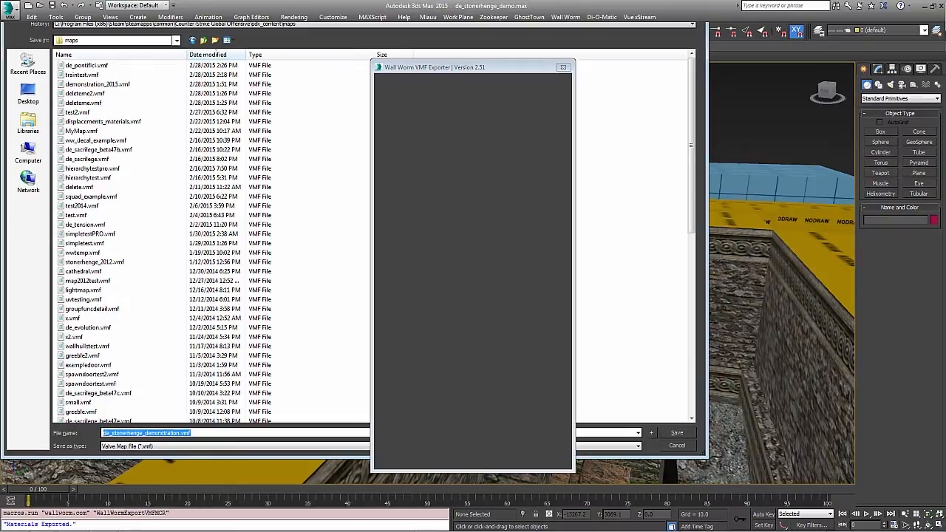
left_click(677, 433)
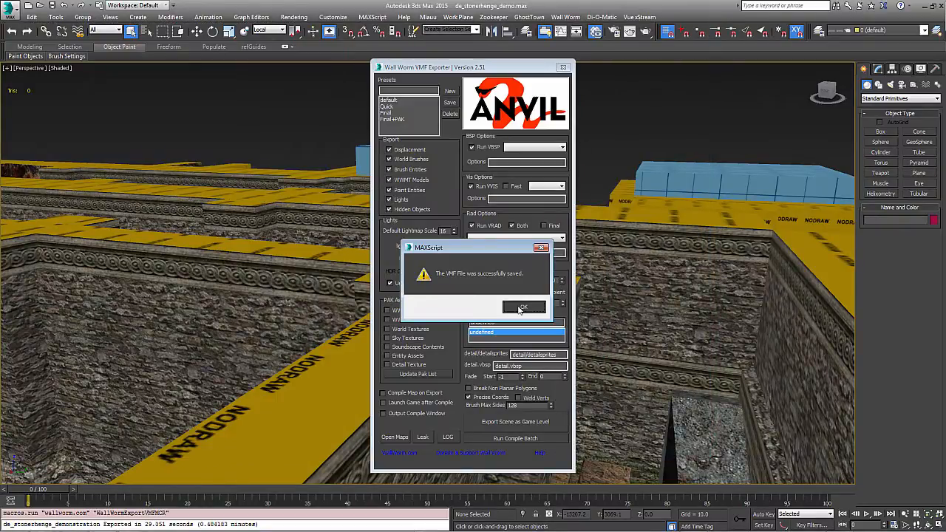
left_click(524, 307)
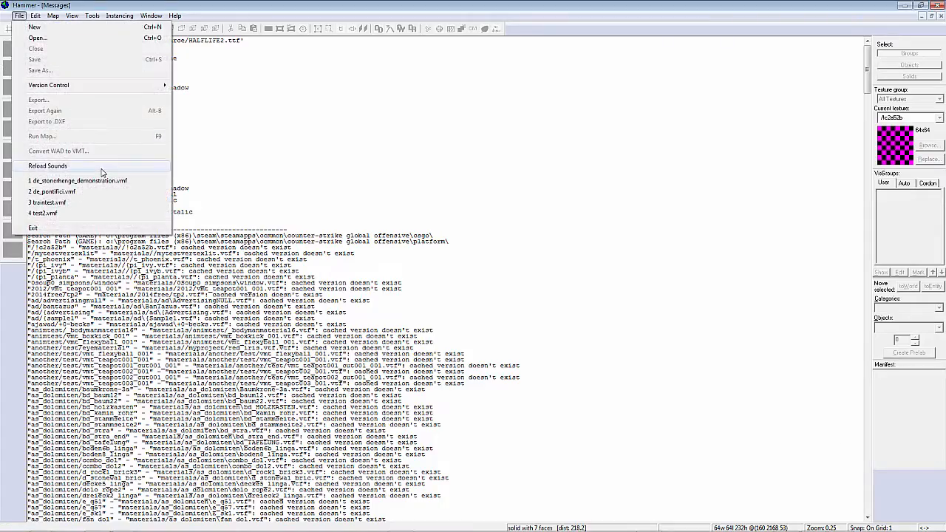
- Load de_stonerhenge_demonstration.vmf in Hammer from the recent files list
left_click(77, 181)
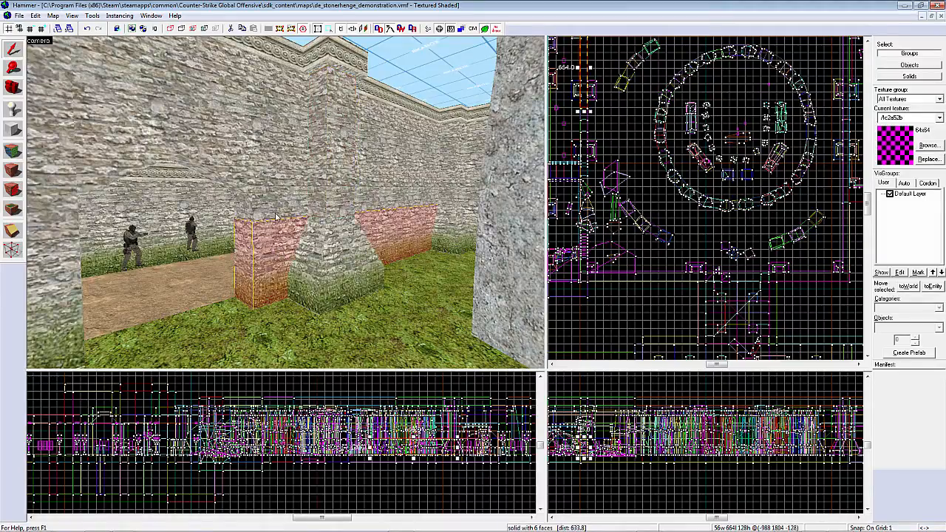
mouse_move(259, 194)
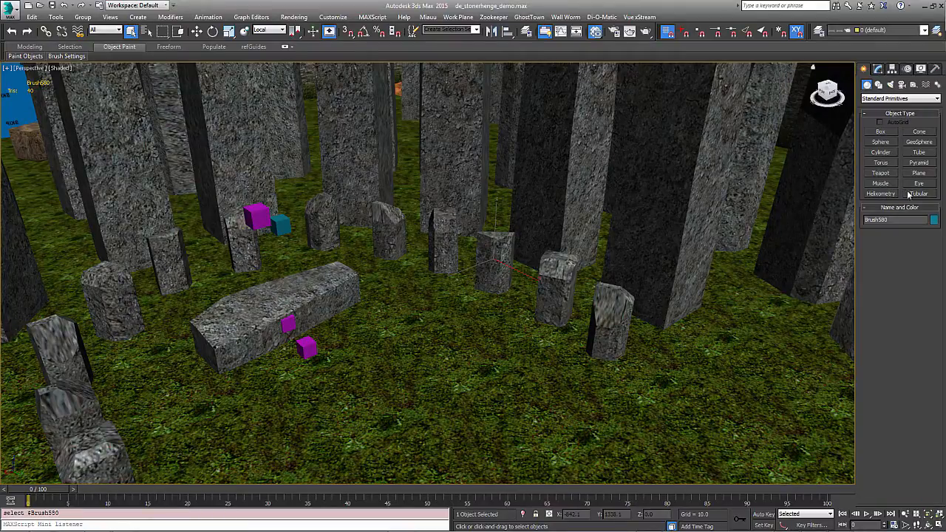
- Add purple and yellow teapots, select both, and pick them in Wall Worm Model Tools
left_click(880, 173)
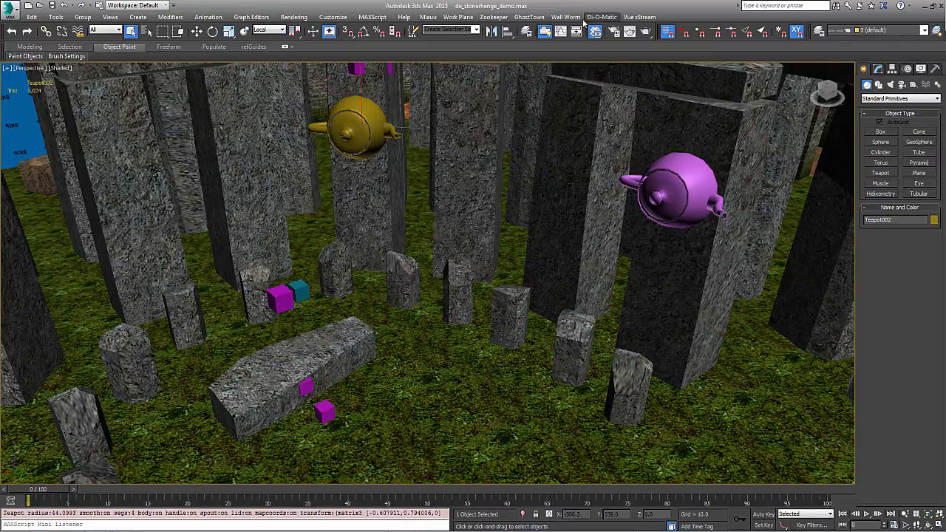
left_click(566, 16)
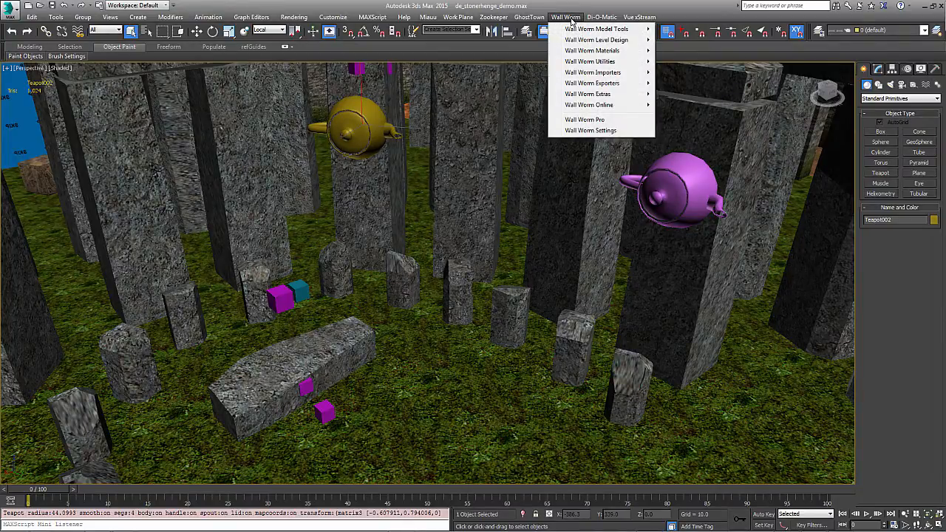
left_click(677, 185)
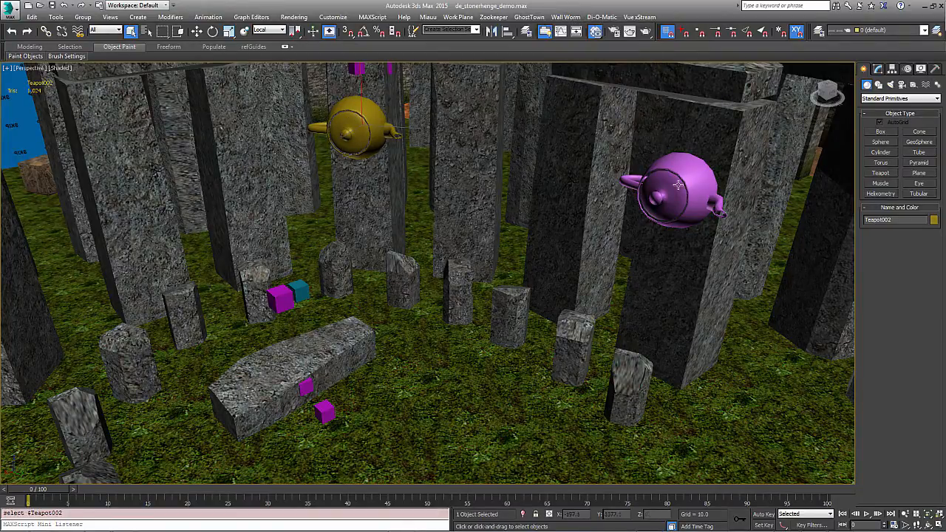
left_click(566, 16)
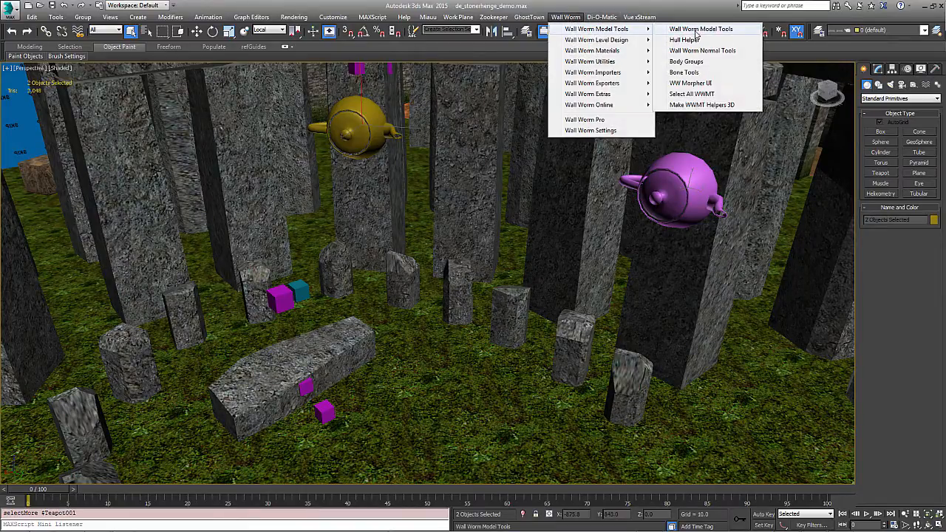
left_click(700, 29)
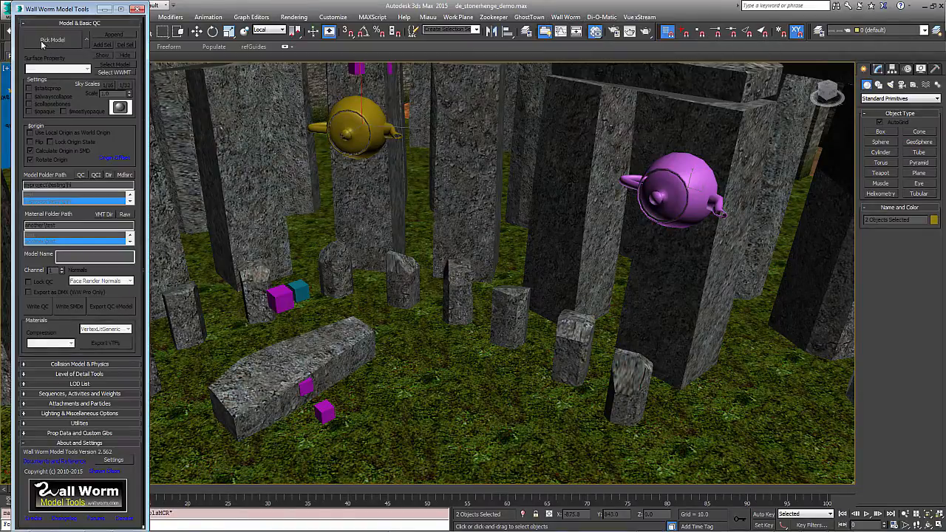
left_click(53, 39)
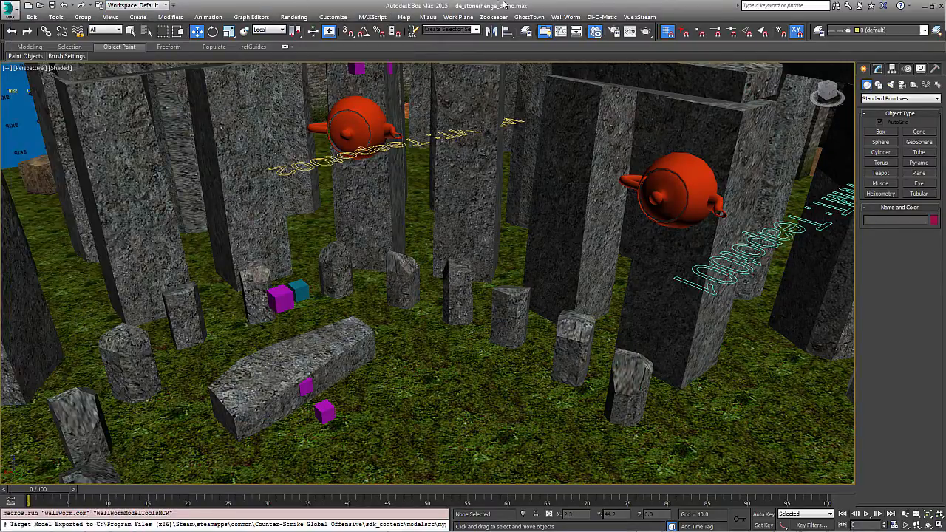
- Re-export the scene as de_stonerhenge_demonstration.vmf, overwriting the earlier VMF
left_click(566, 16)
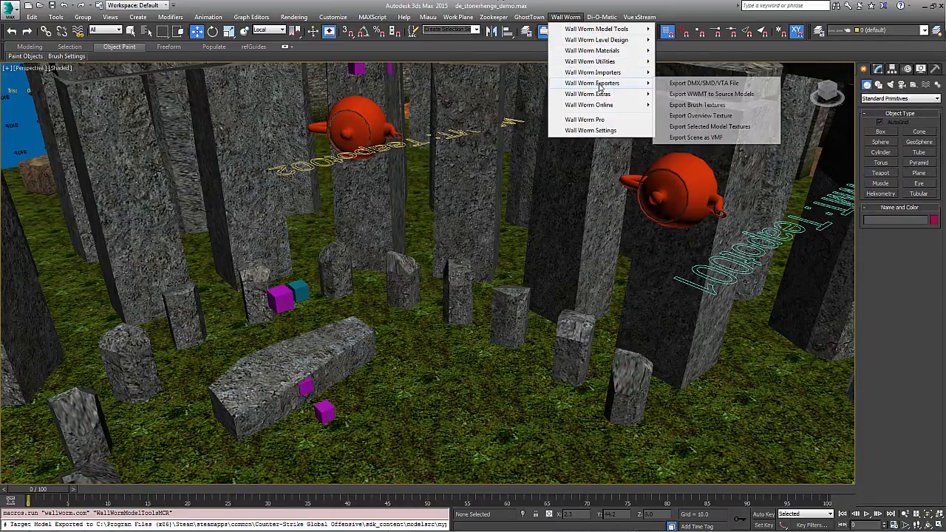
left_click(695, 138)
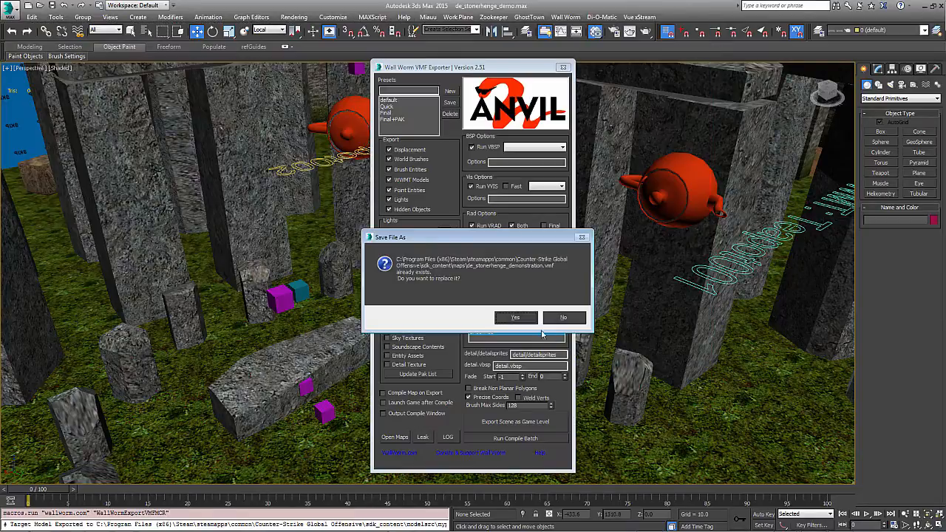
left_click(515, 317)
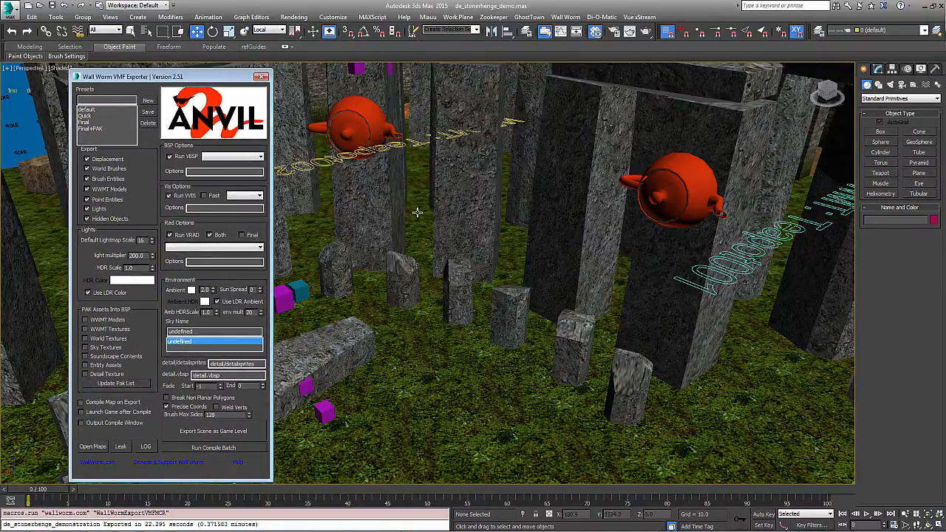
mouse_move(417, 213)
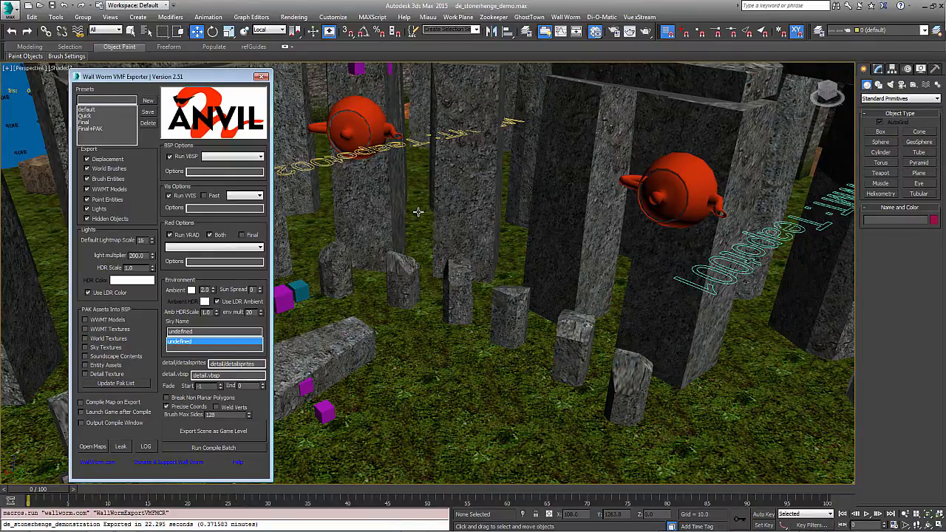
mouse_move(763, 269)
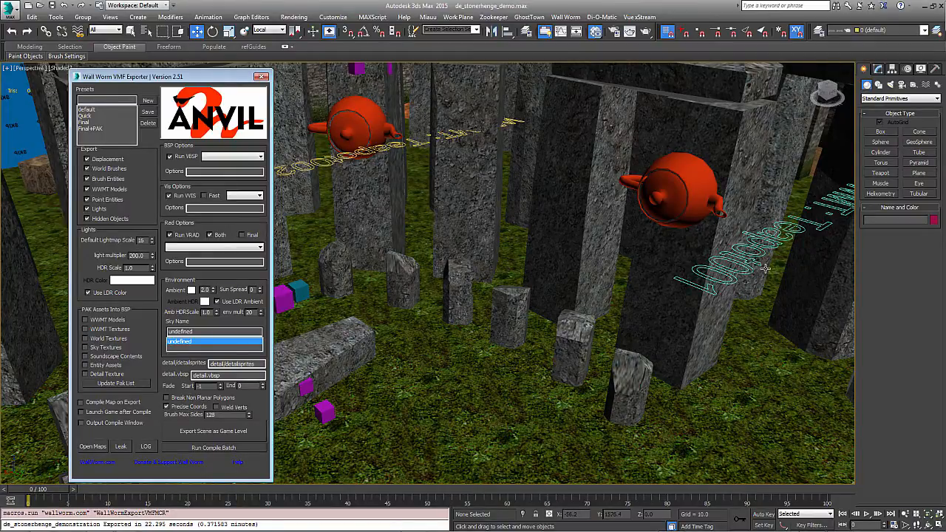
mouse_move(805, 292)
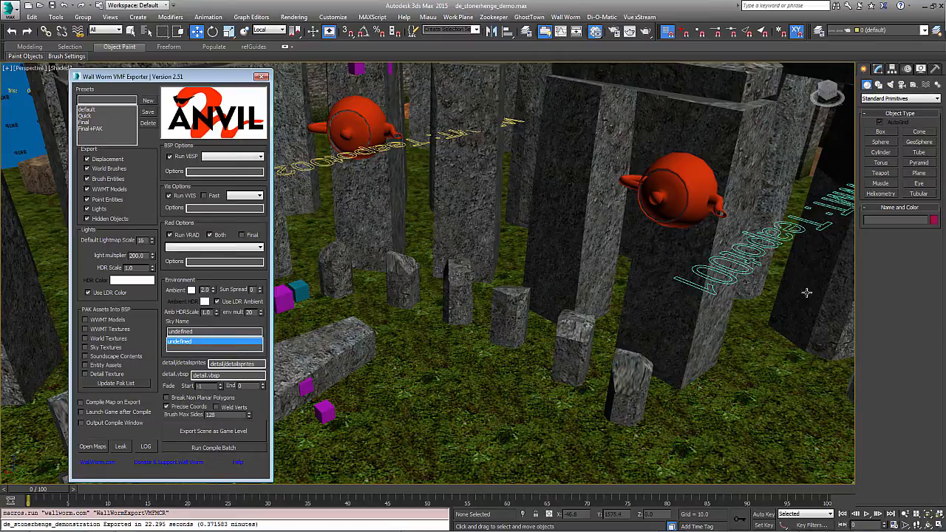